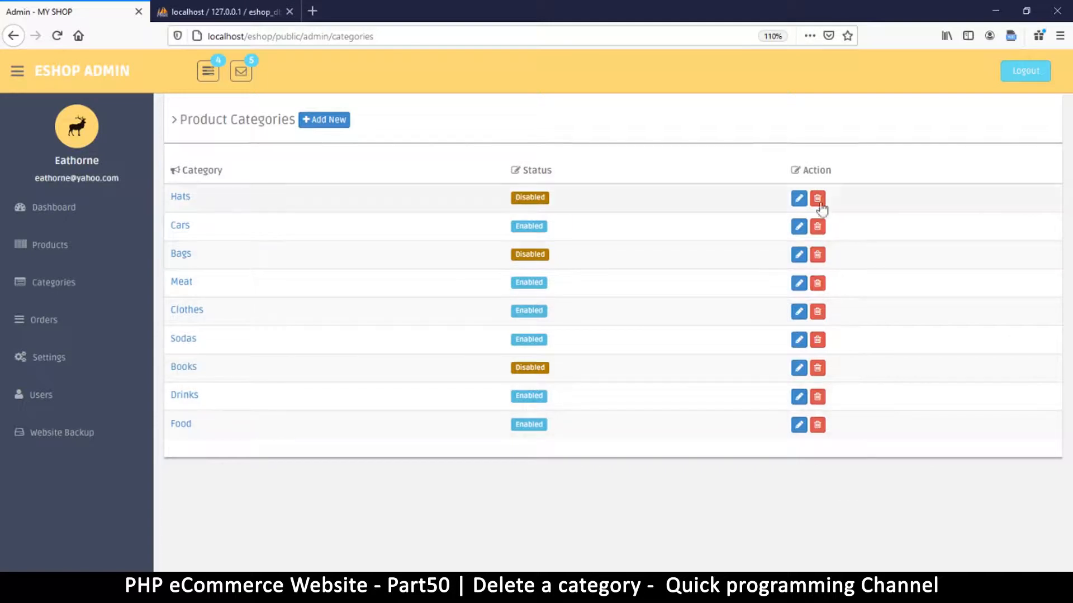
mouse_move(810, 259)
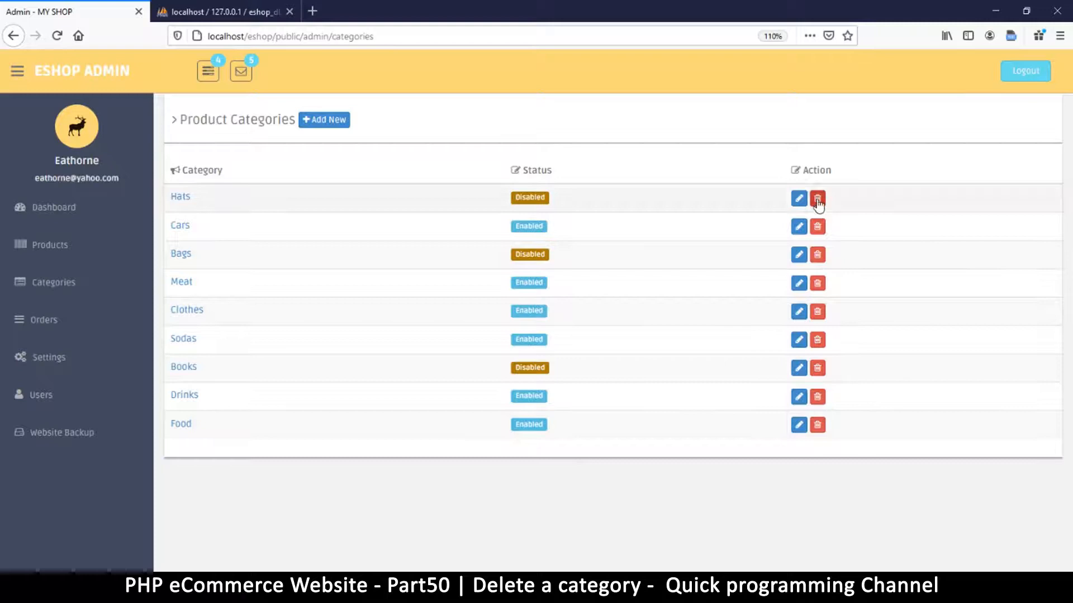
Delete the Hats category in the browser and dismiss the success message.
click(817, 198)
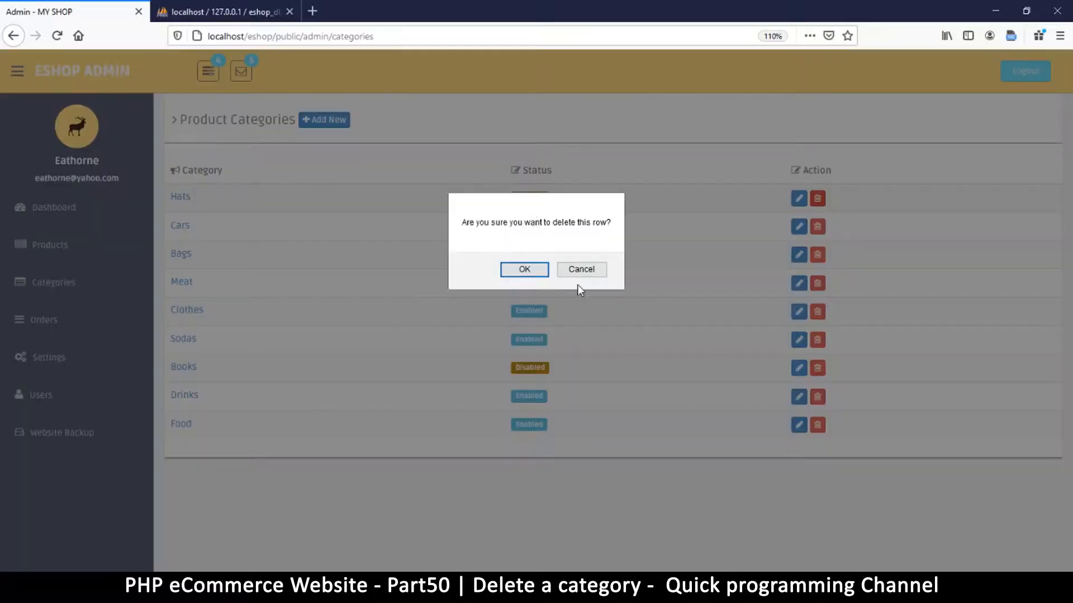
click(524, 269)
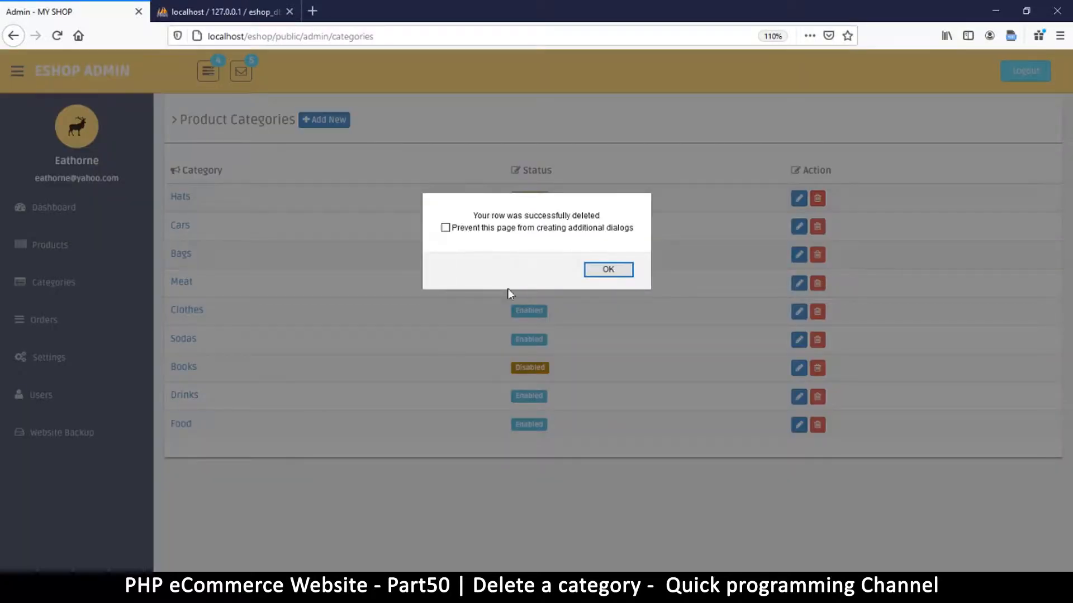
mouse_move(644, 273)
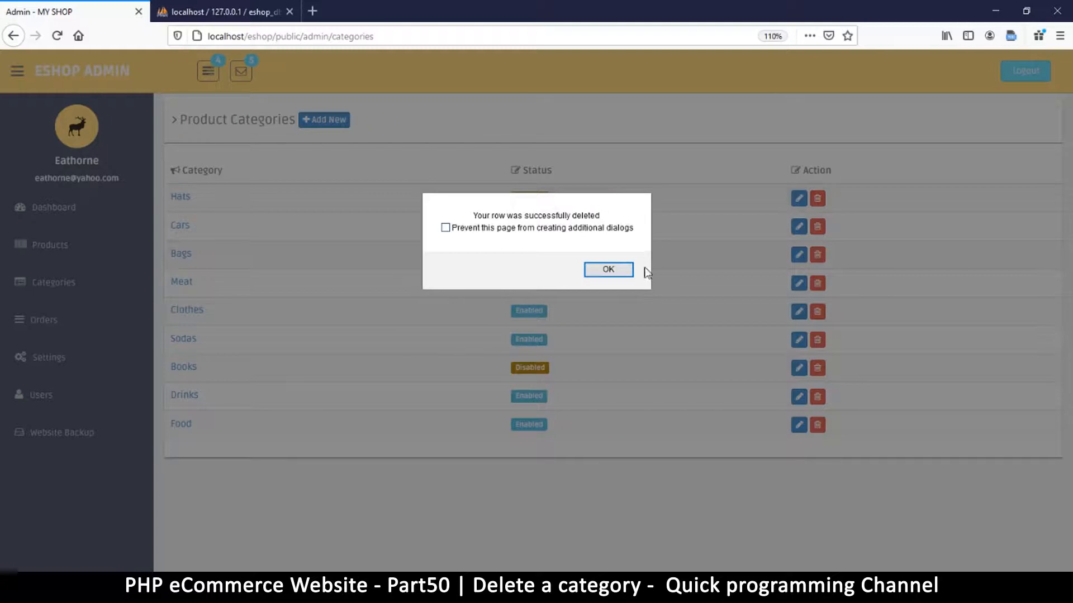
click(607, 269)
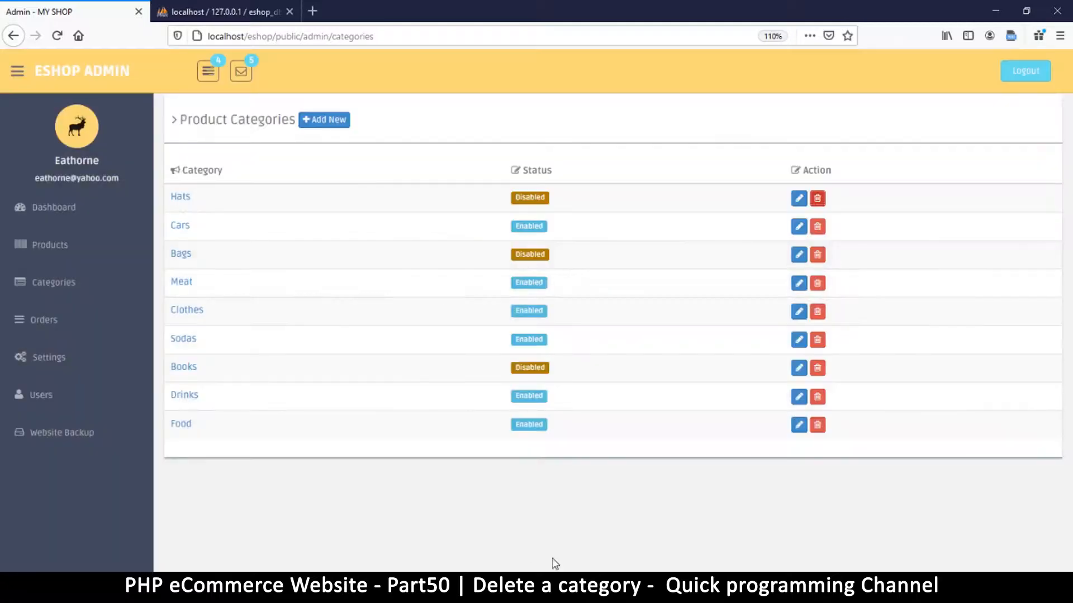
mouse_move(641, 570)
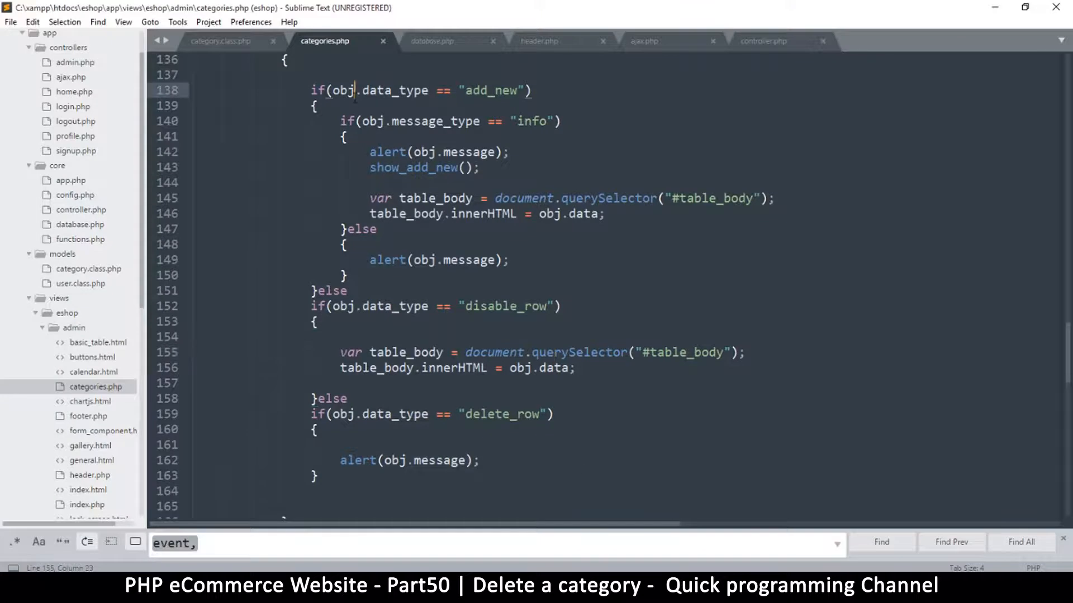
Copy the two database lines from get_all() in category.class.php.
click(356, 89)
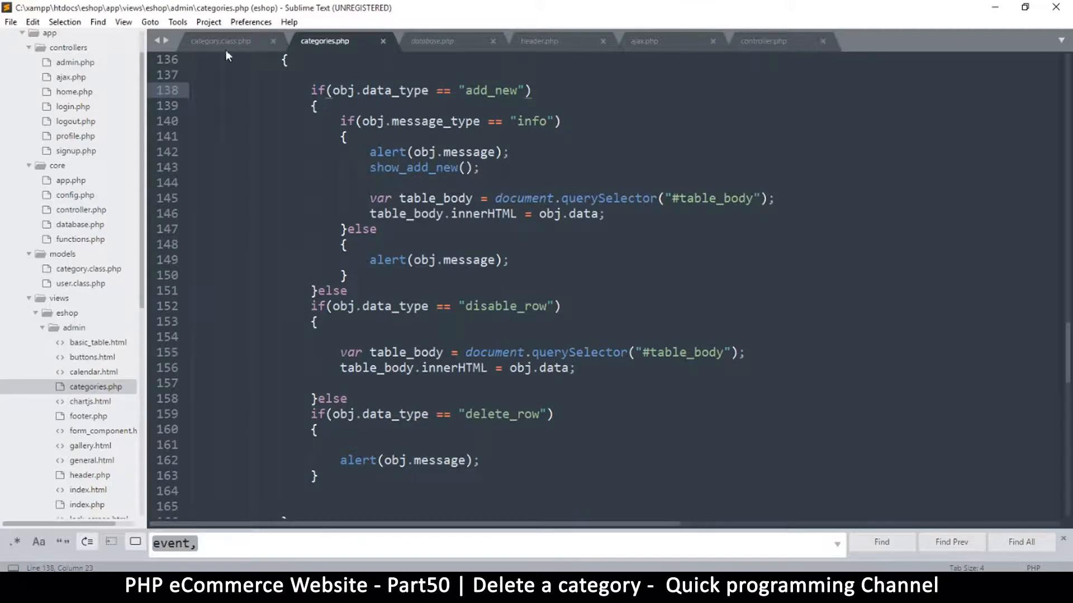
click(219, 41)
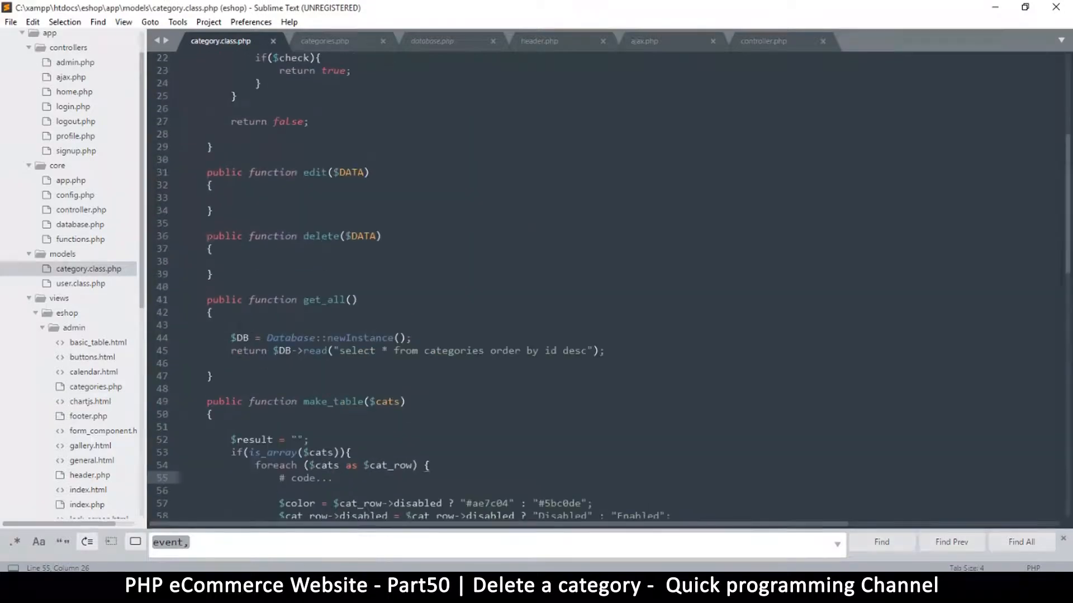
drag(207, 299, 213, 376)
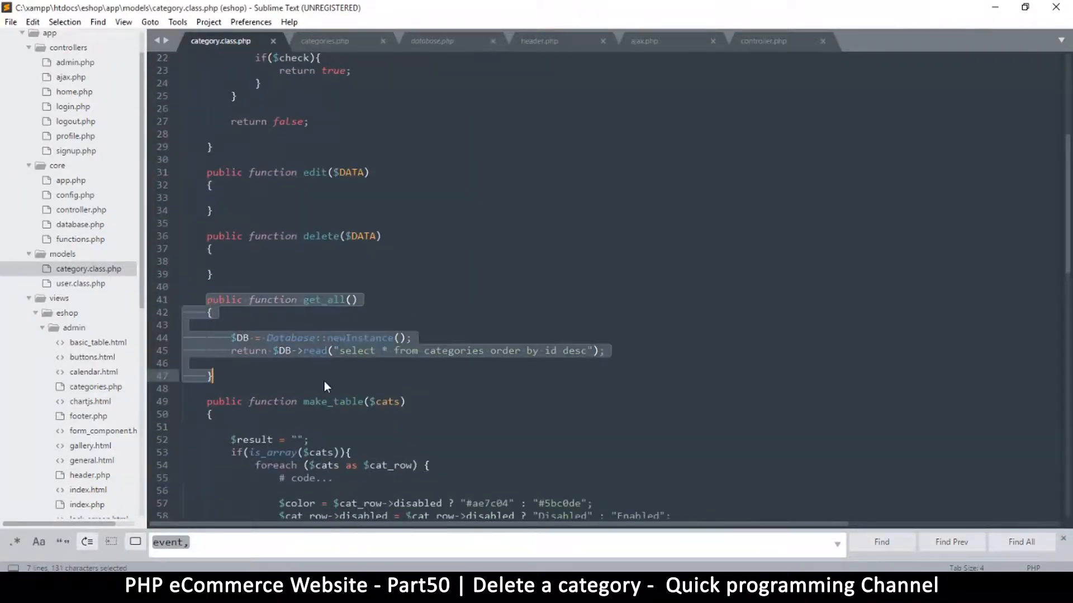
click(408, 351)
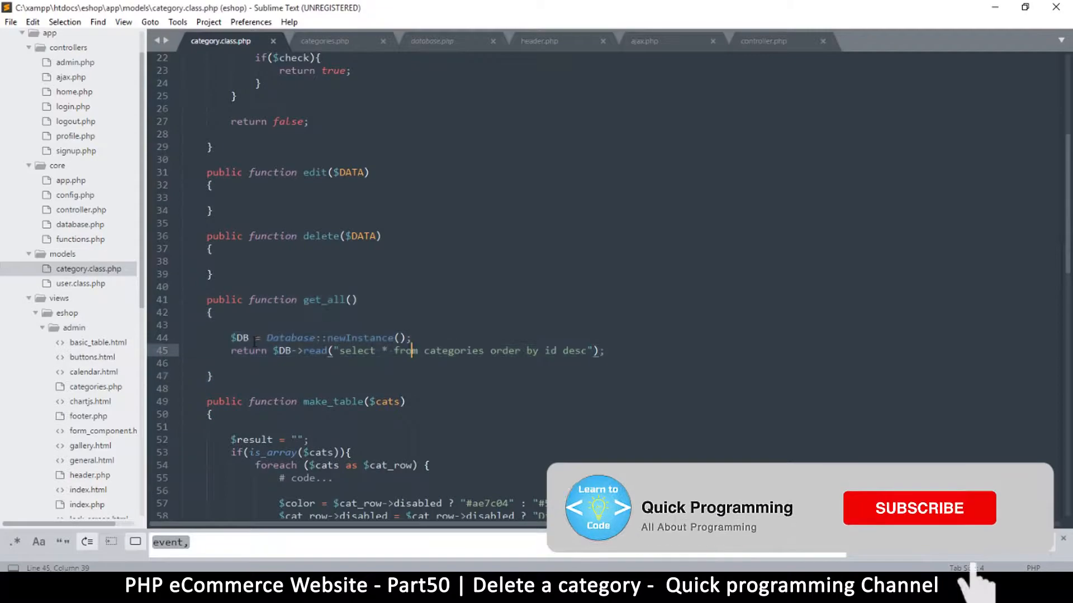
drag(231, 338, 603, 351)
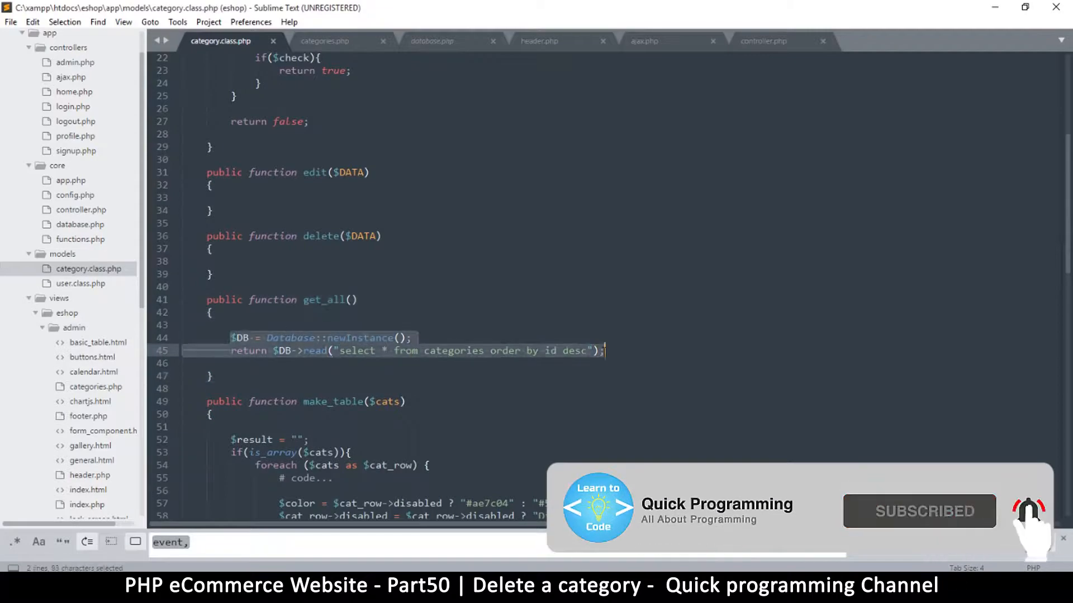
key(ctrl+c)
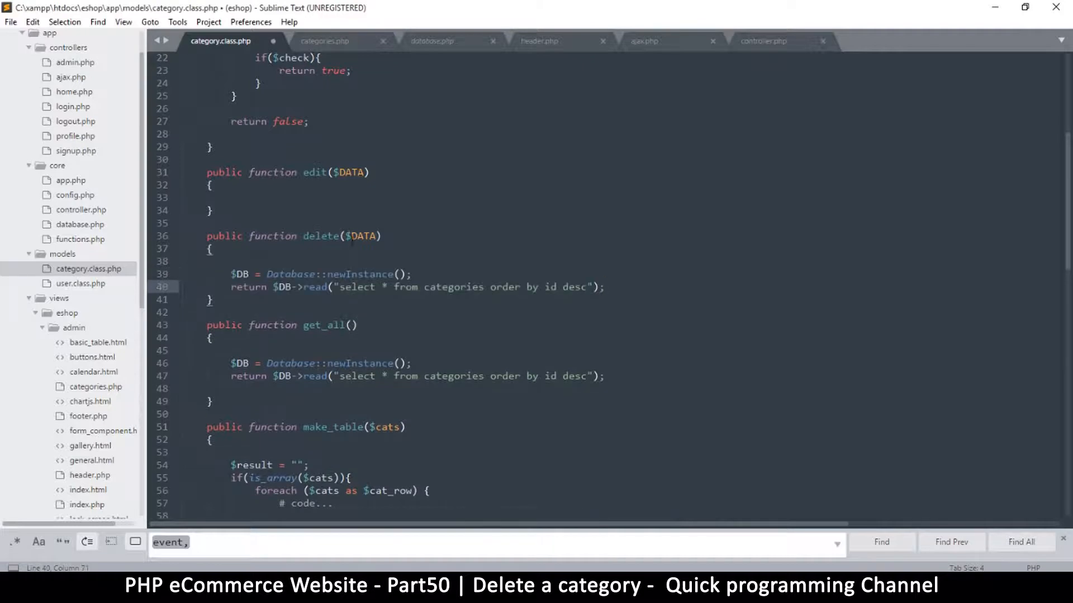
Rename delete()'s parameter from $DATA to $id, drop return, and change read to write.
double_click(363, 236)
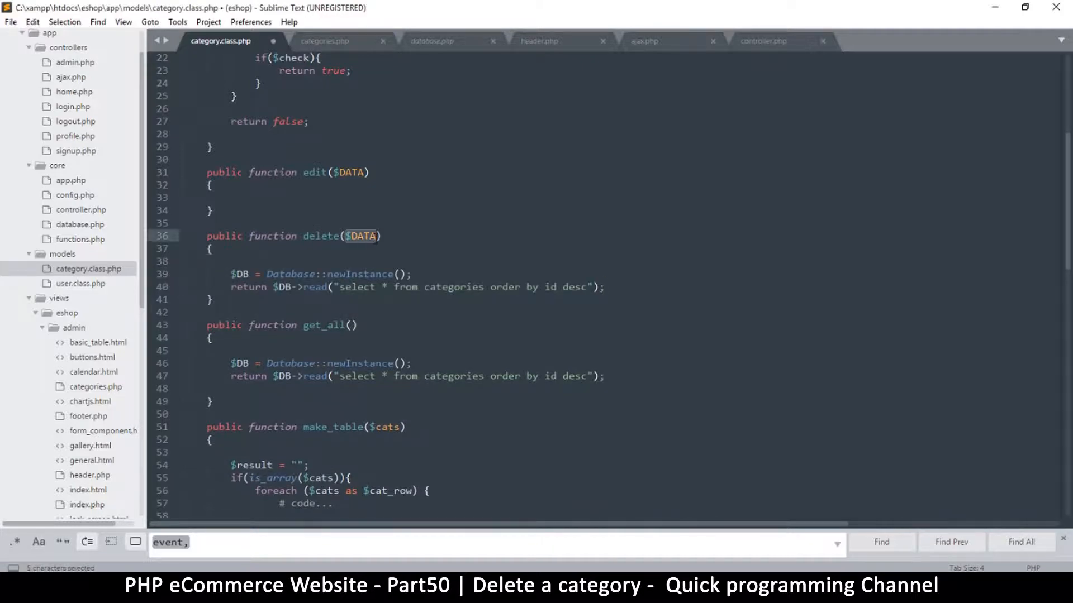
key(ctrl+s)
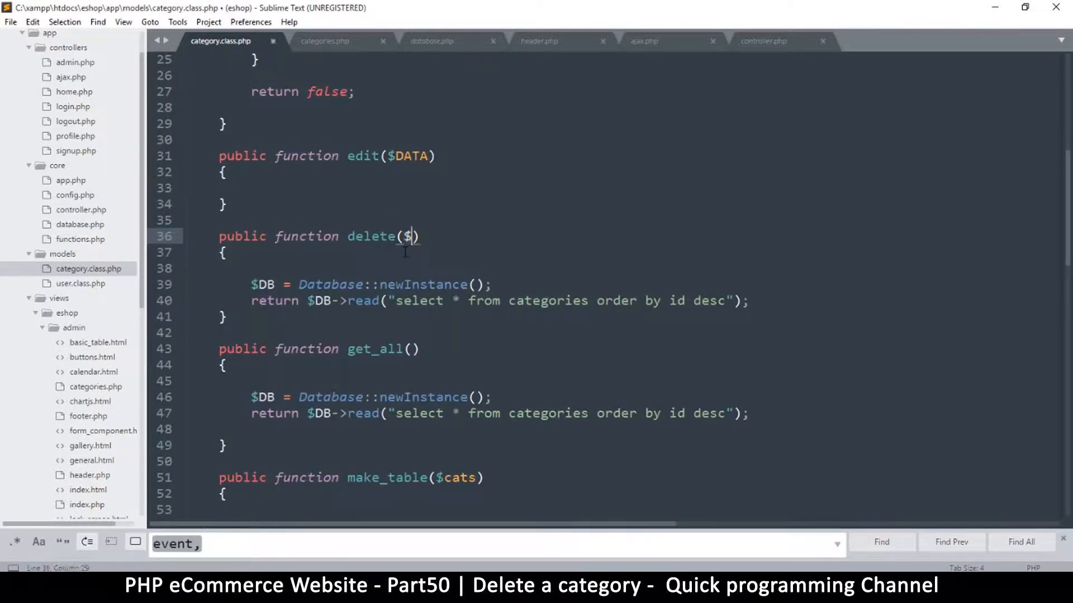
text(id)
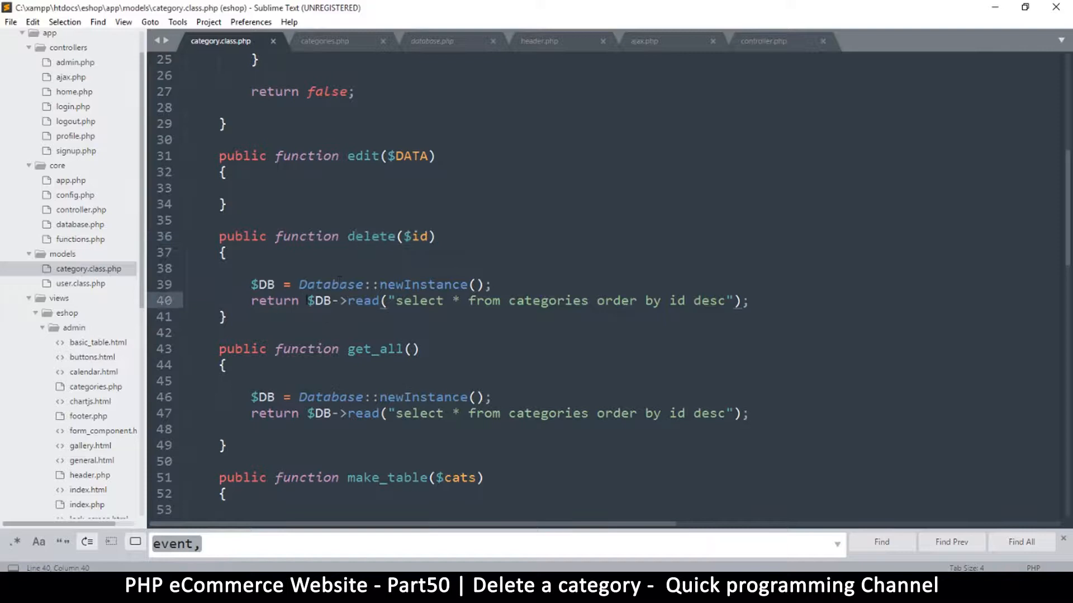
double_click(274, 301)
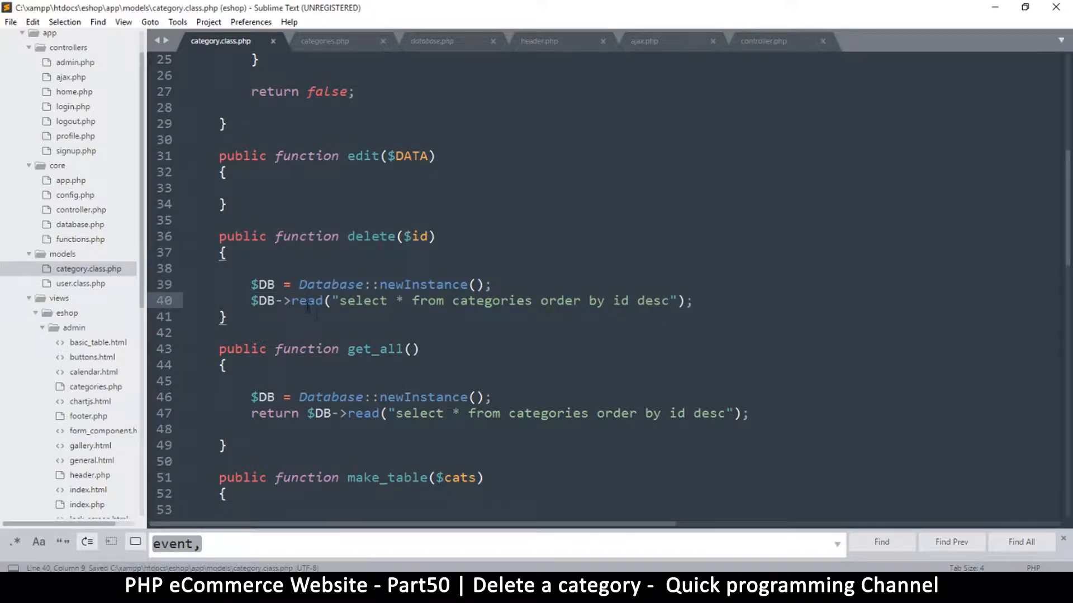
double_click(307, 301)
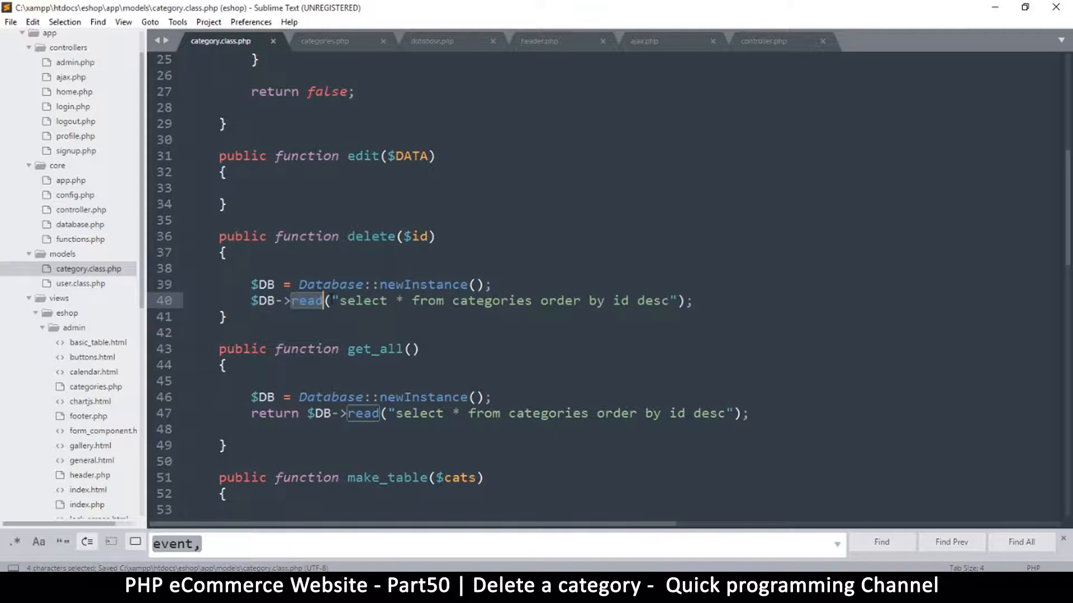
text(write)
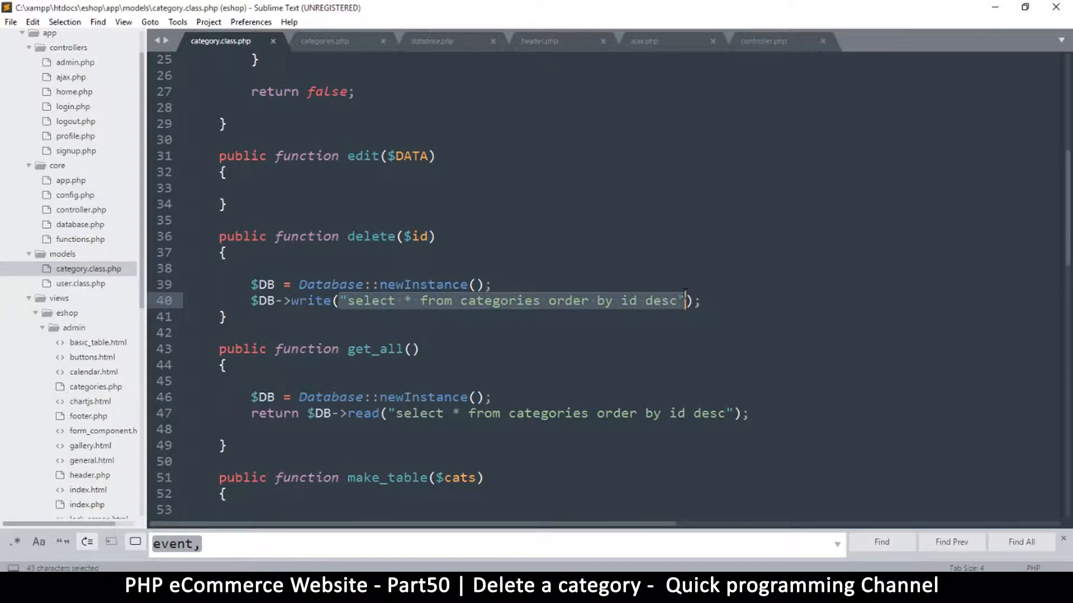
Move the query string into a $query variable passed to write().
key(ctrl+x)
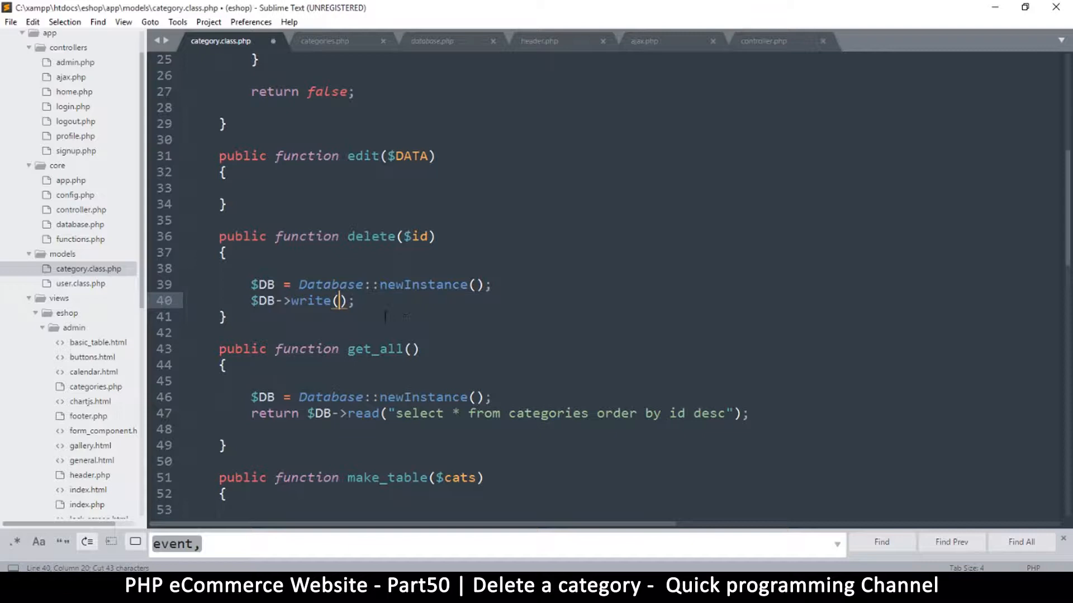
text($query)
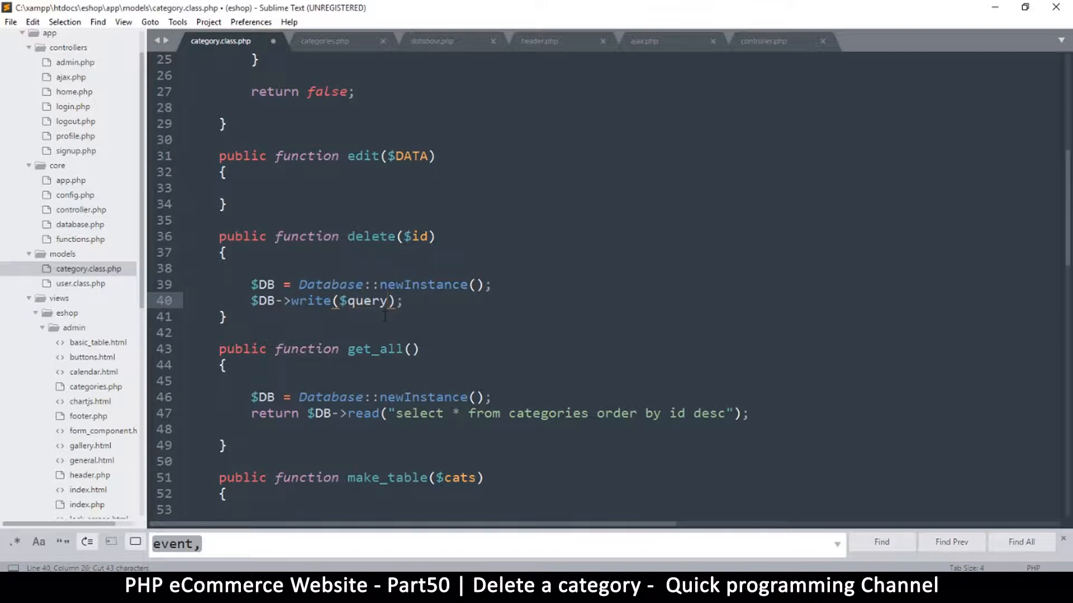
key(enter)
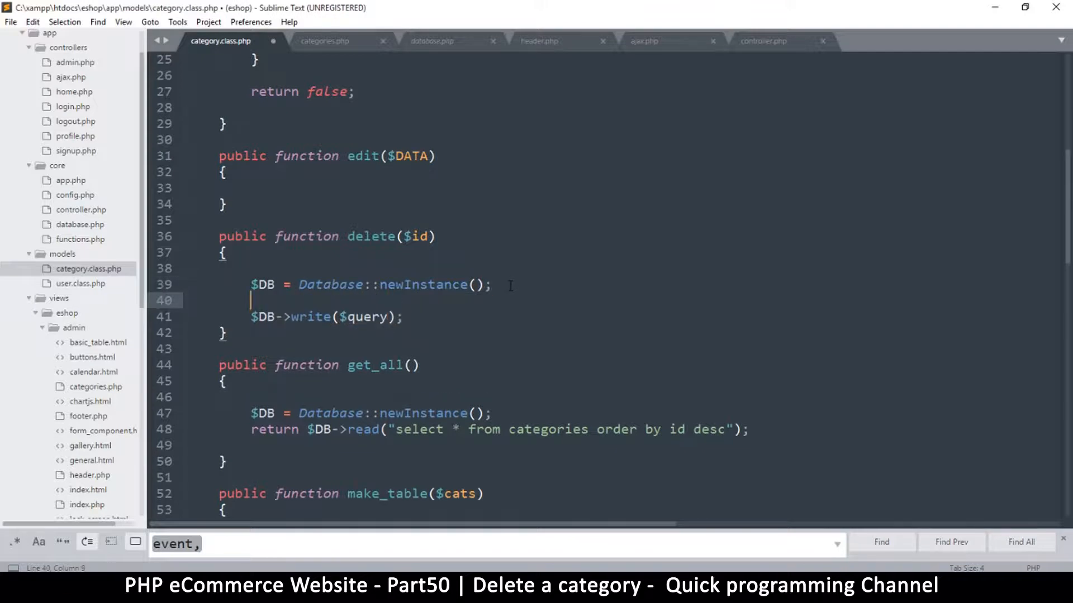
text($query)
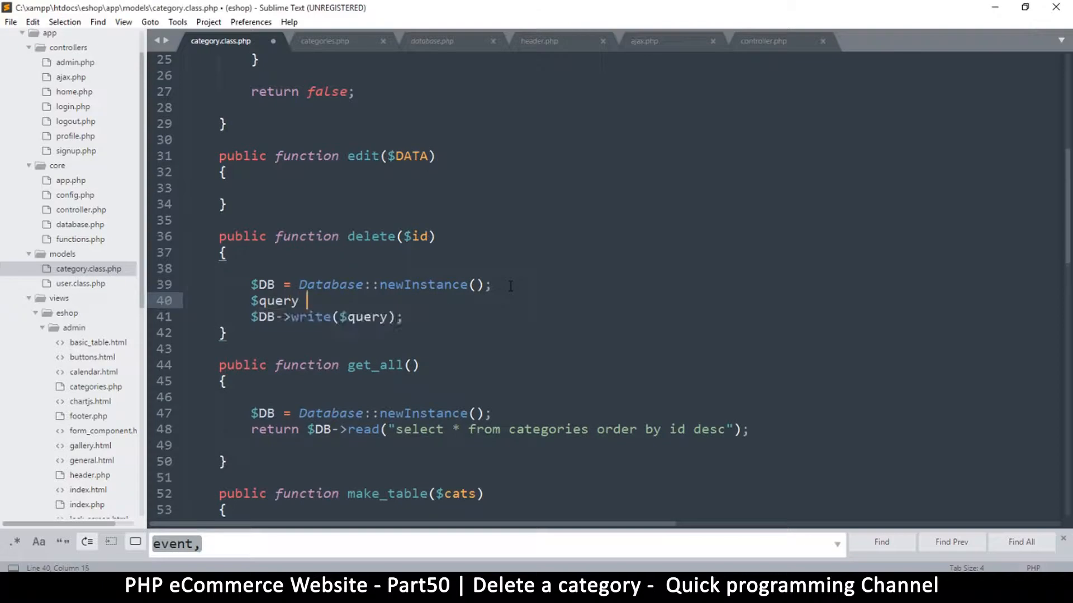
text(= "select * from categories order by id desc";)
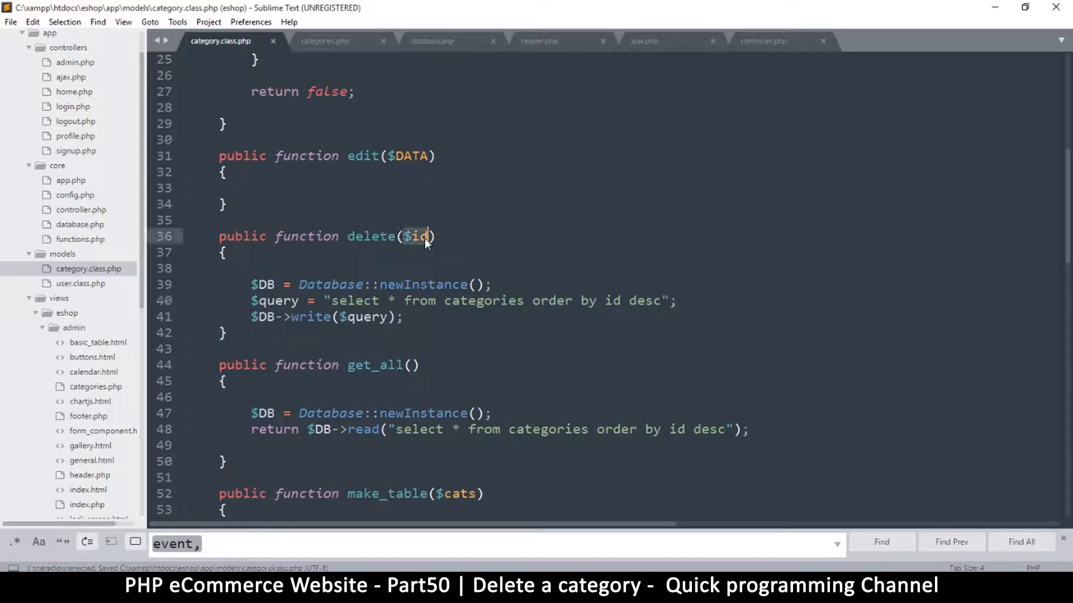
Rewrite the query as a delete with where $id and limit 1, and save.
double_click(416, 236)
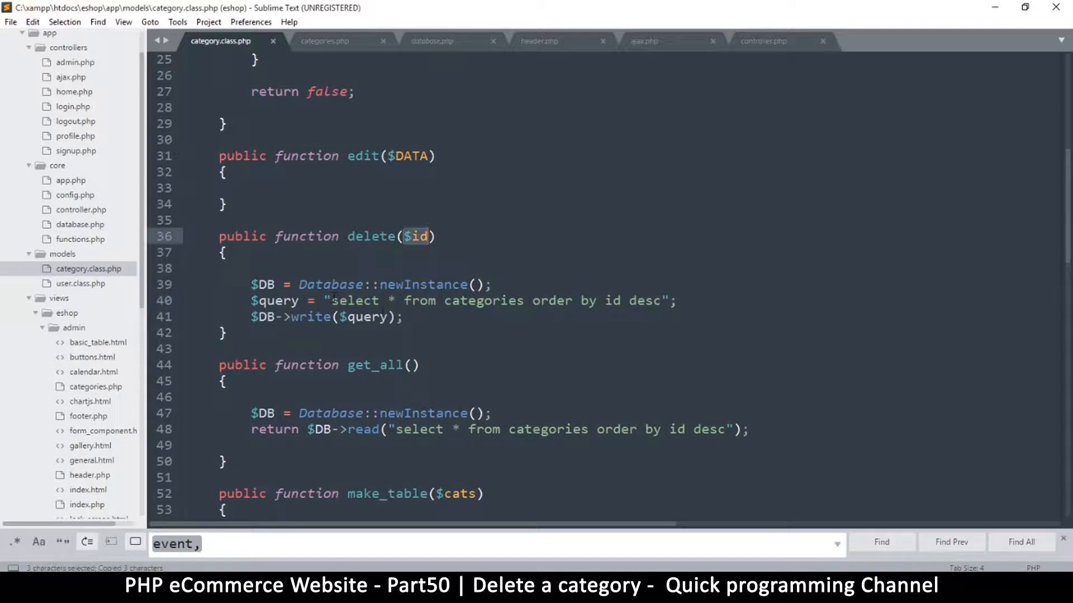
double_click(354, 301)
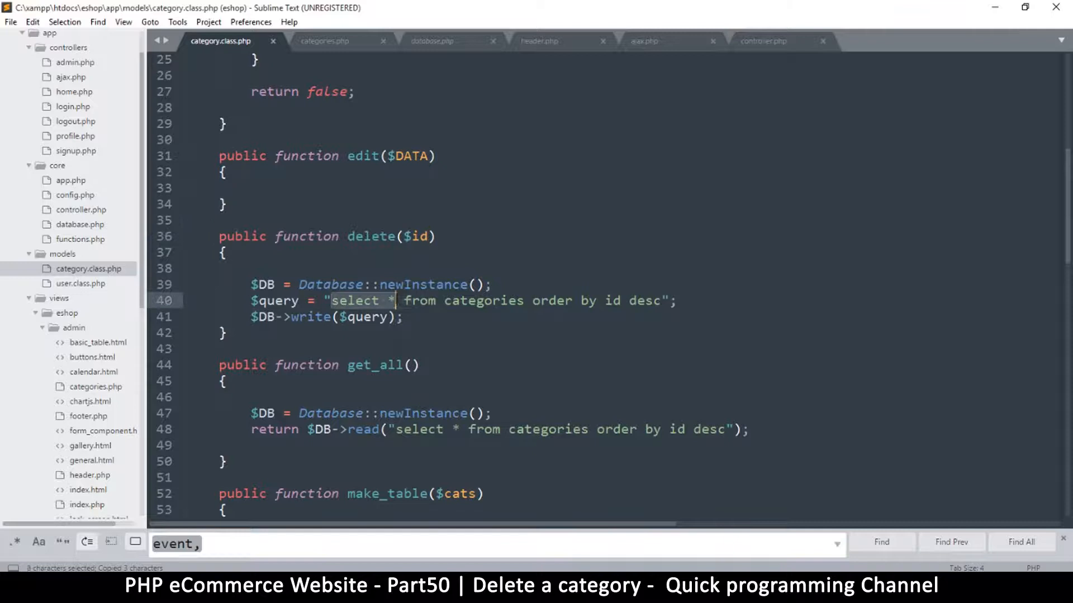
text(delete)
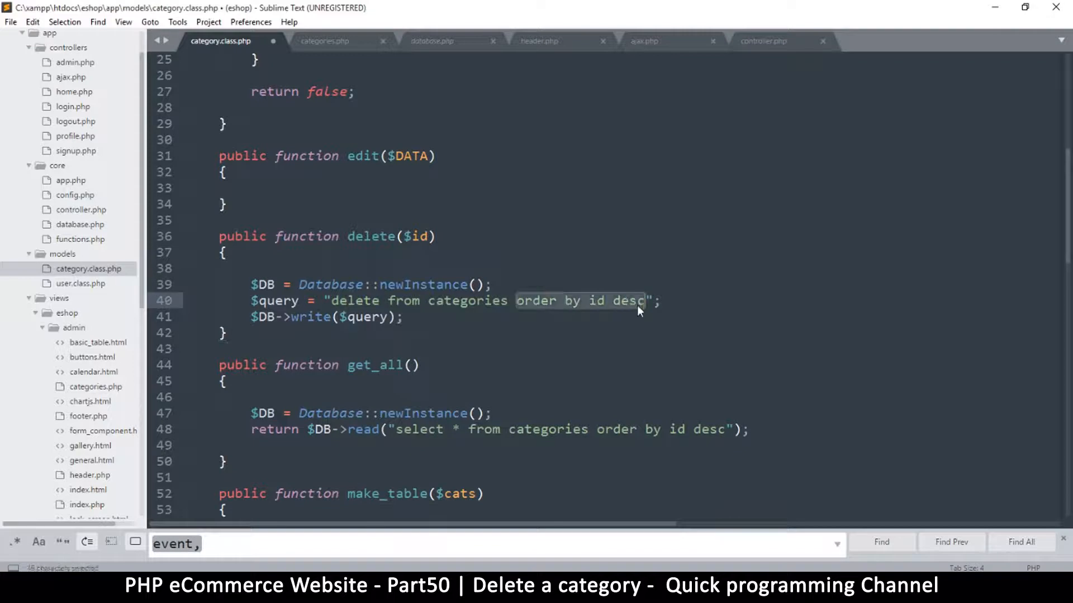
text(where)
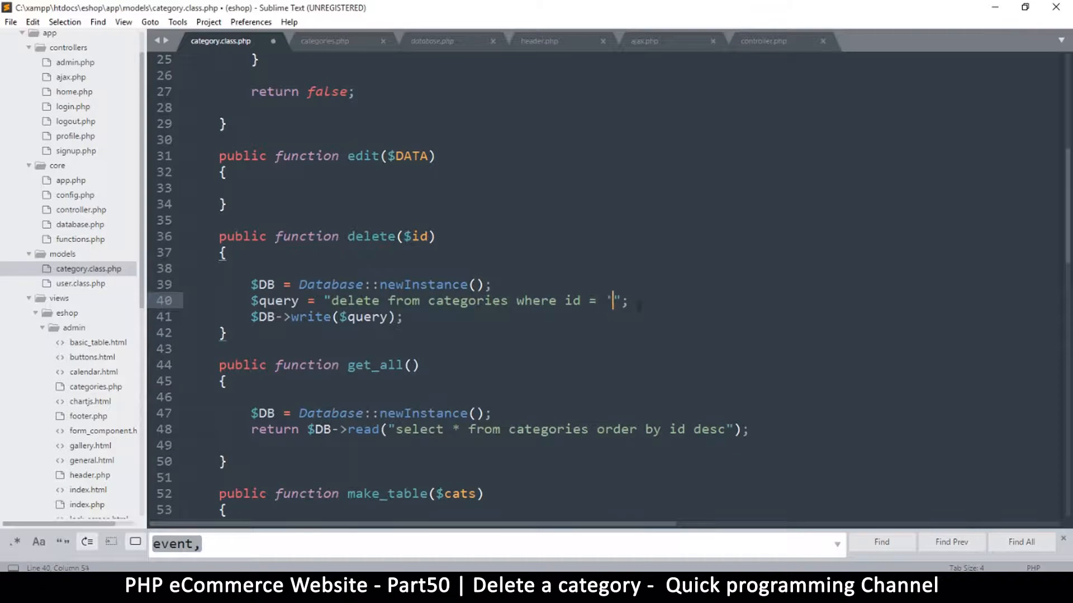
text($id')
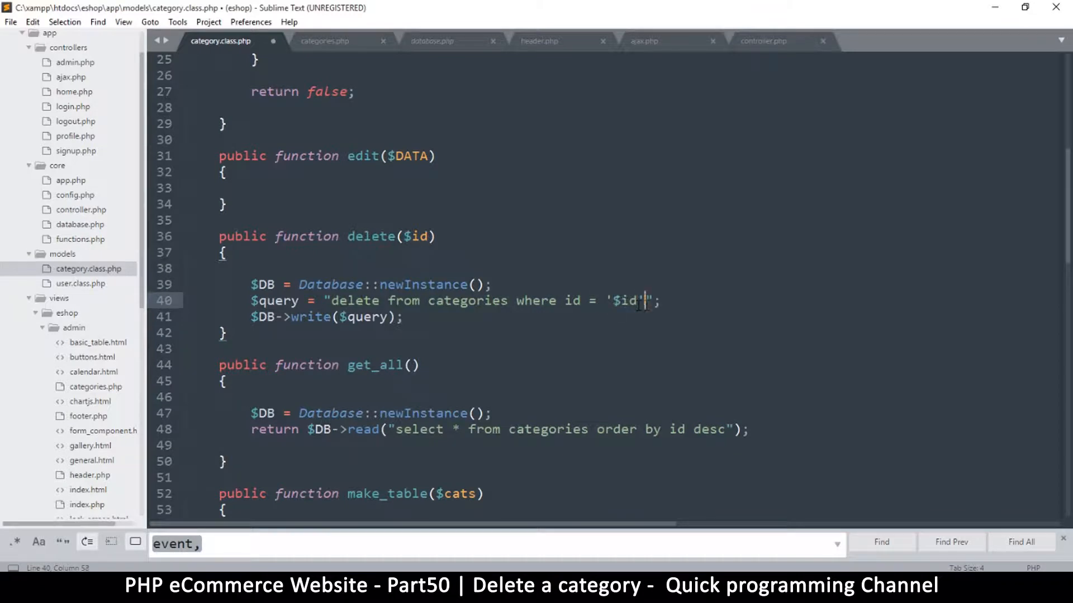
text(limit 1)
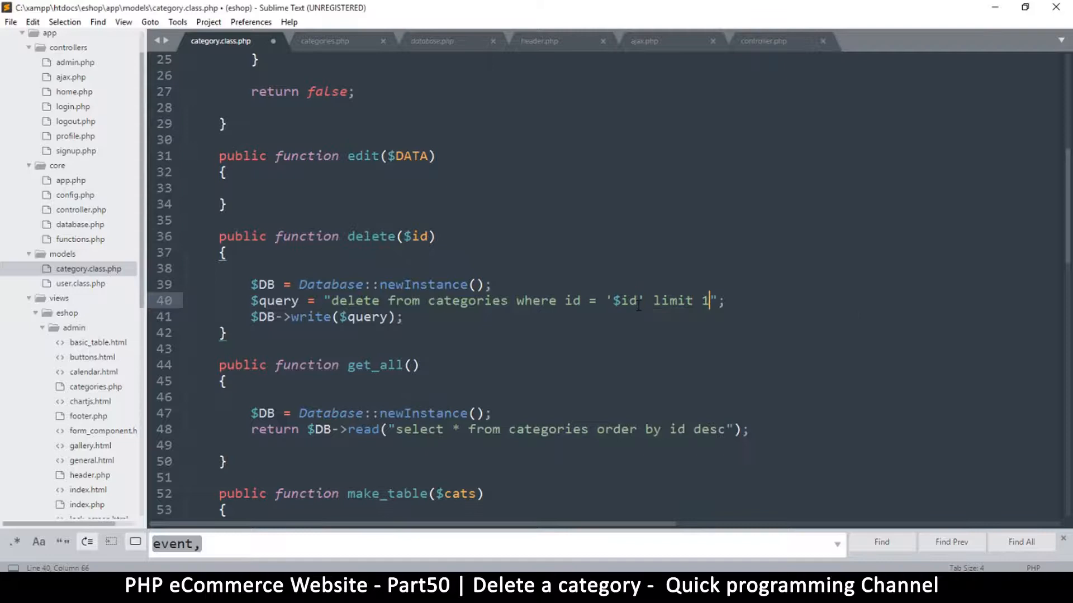
key(ctrl+s)
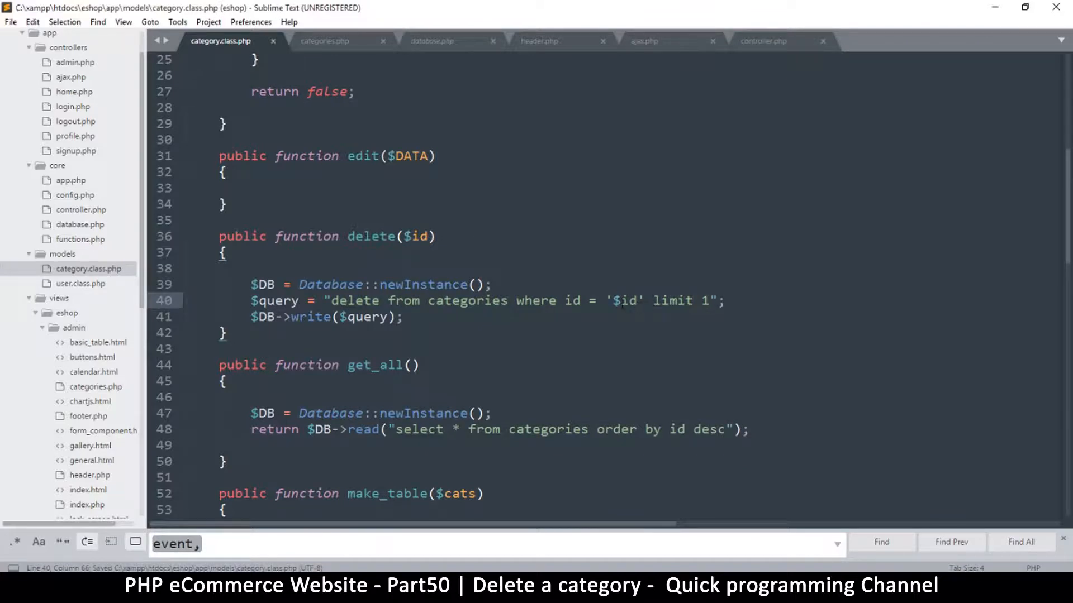
Add $id = (int)$id; inside delete() and save the model file.
double_click(625, 301)
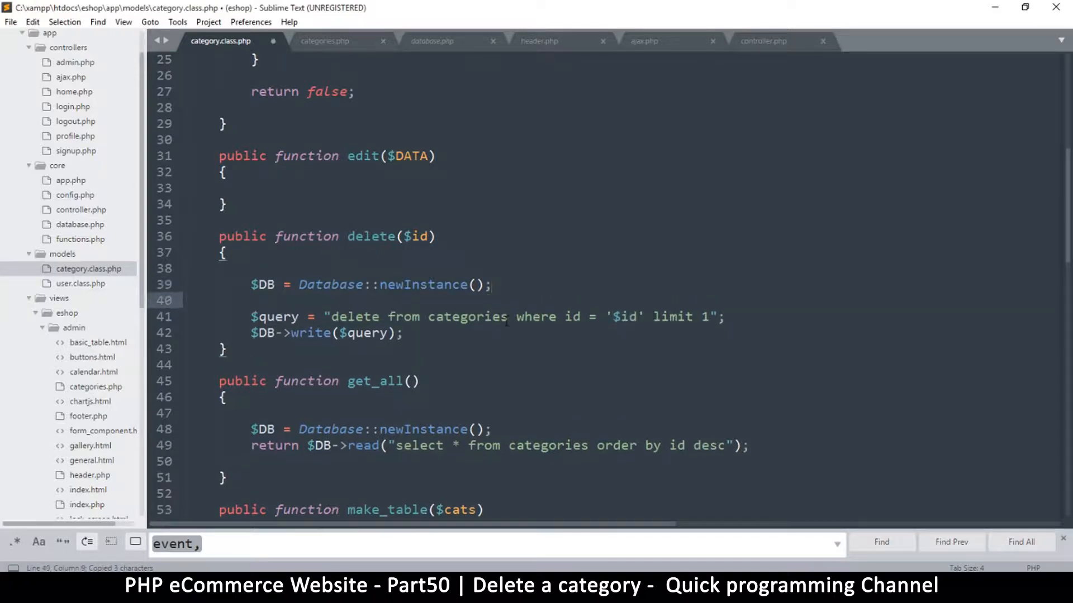
text($id)
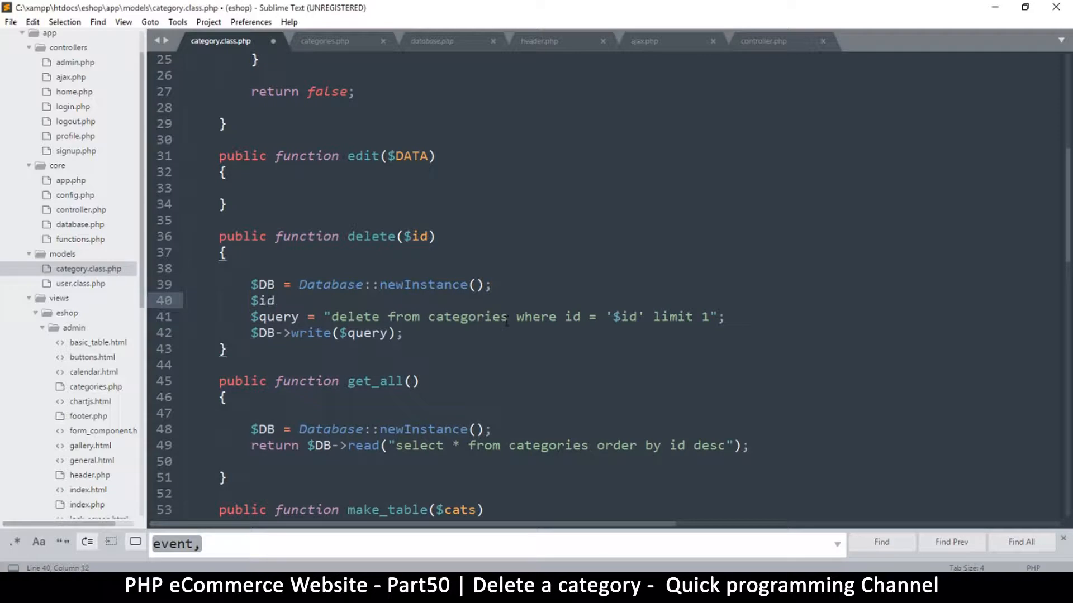
text(=)
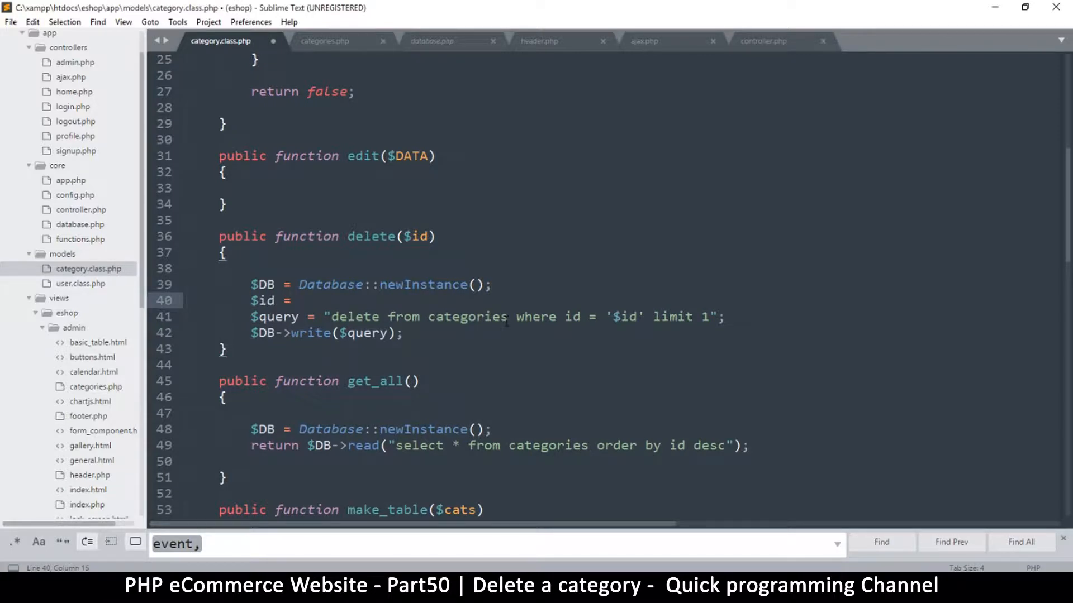
text((int))
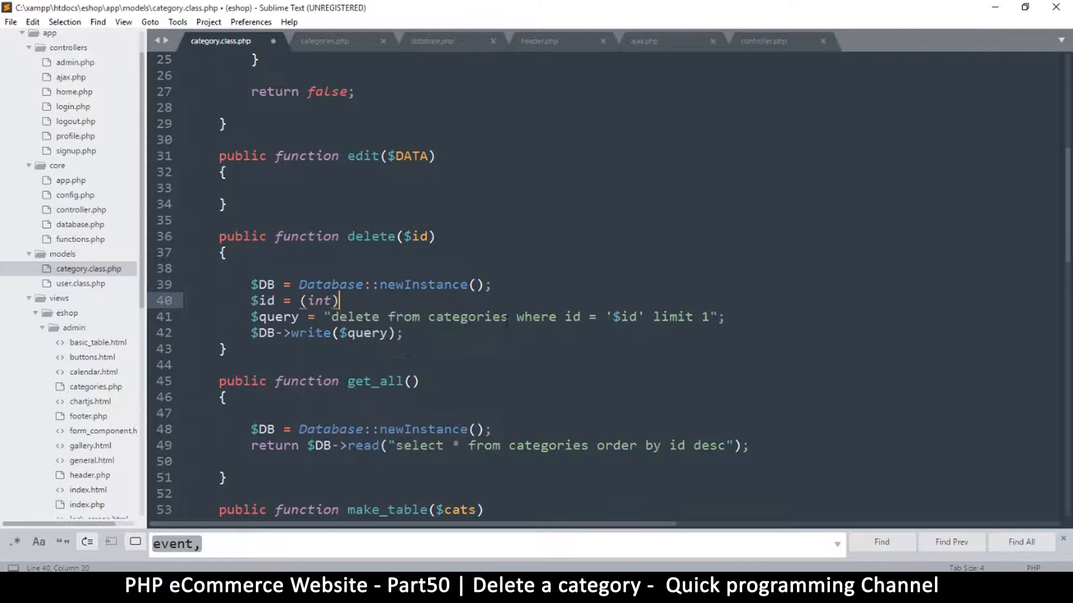
text($id;)
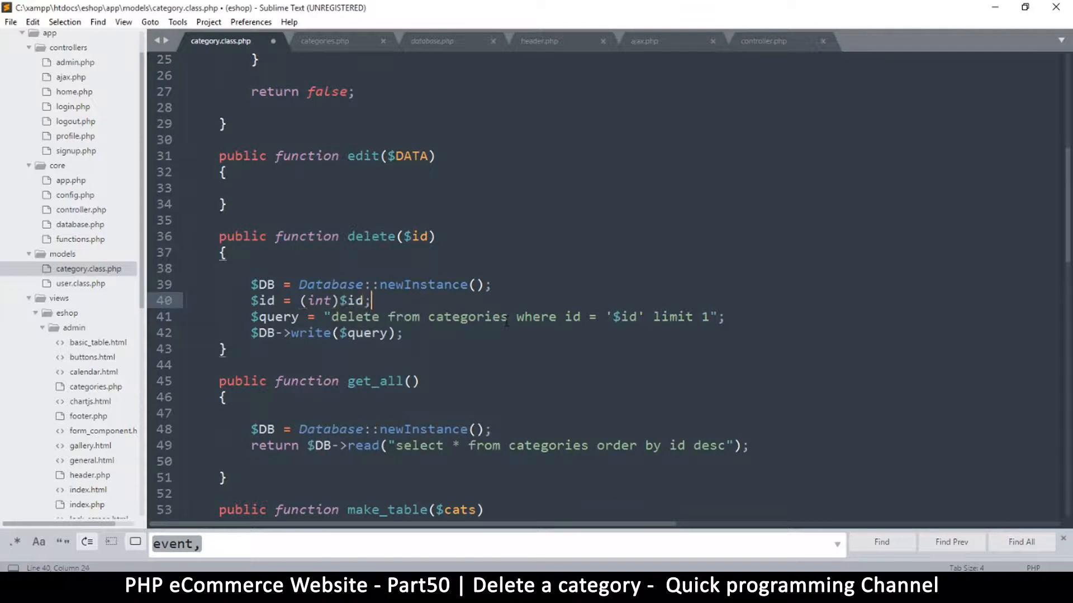
key(ctrl+s)
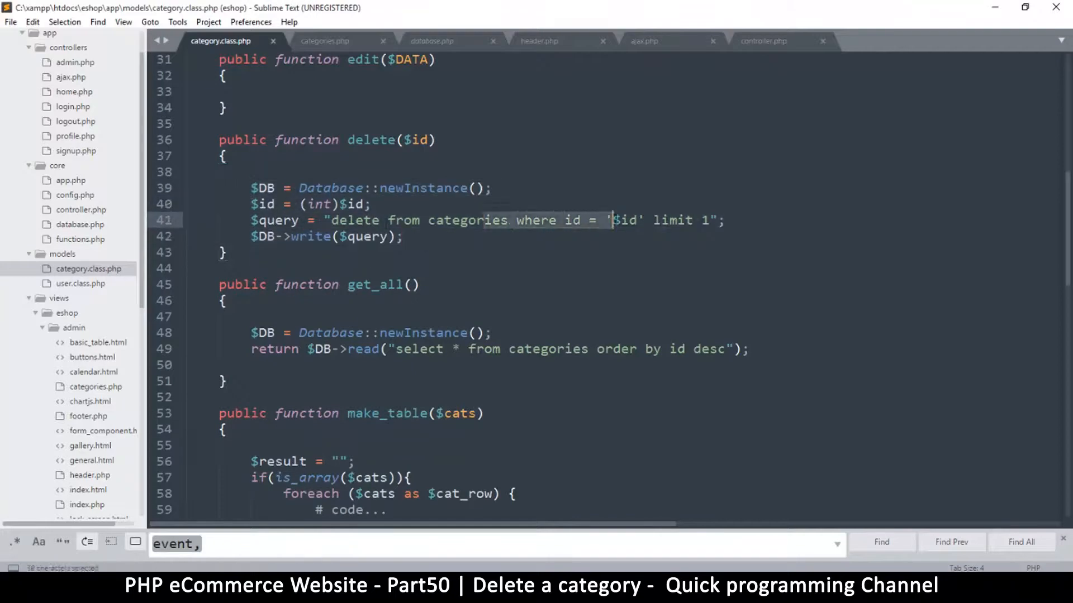
key(ctrl+s)
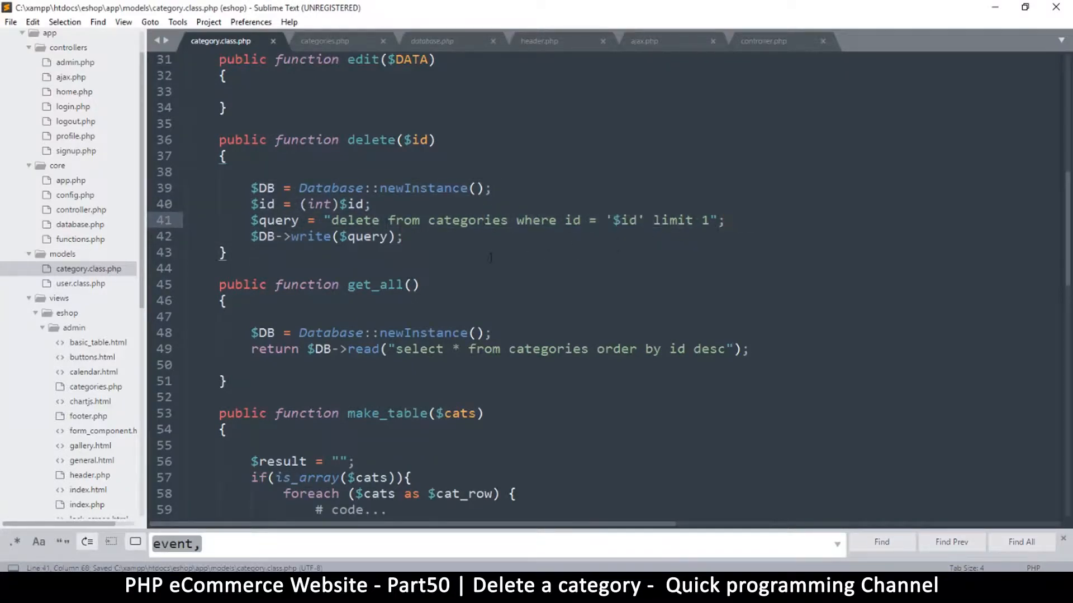
click(349, 188)
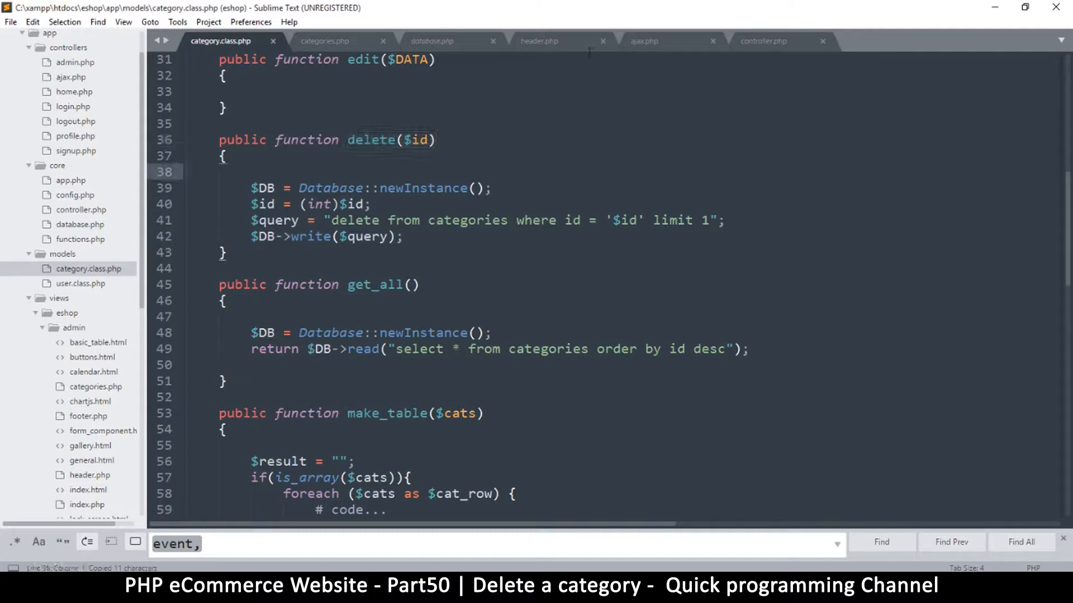
click(643, 41)
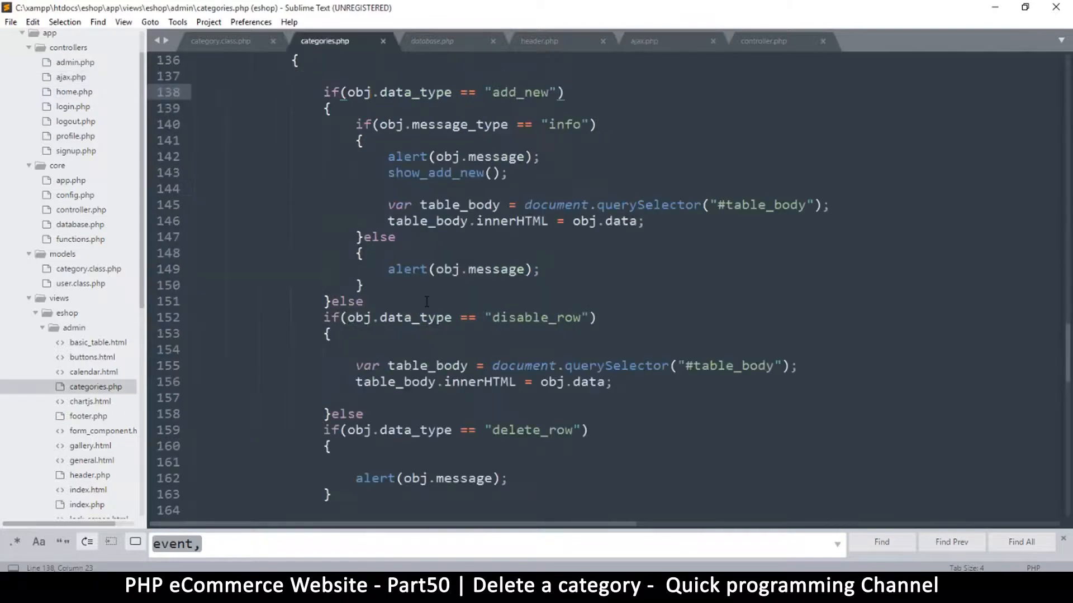
Check that delete_row in categories.php sends the row id, then switch to ajax.php.
scroll(down, 3)
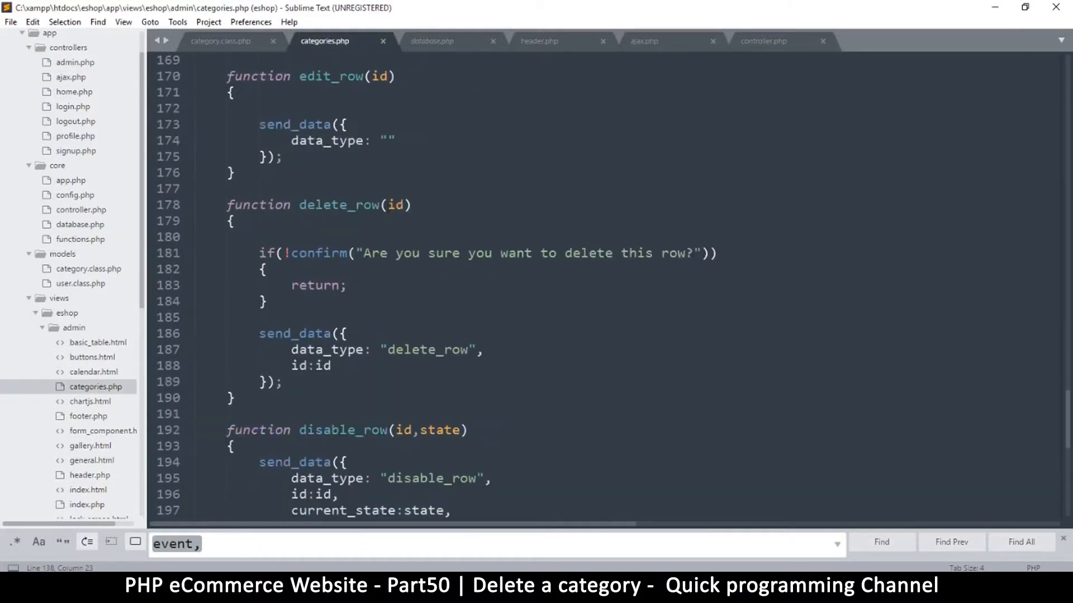
double_click(318, 350)
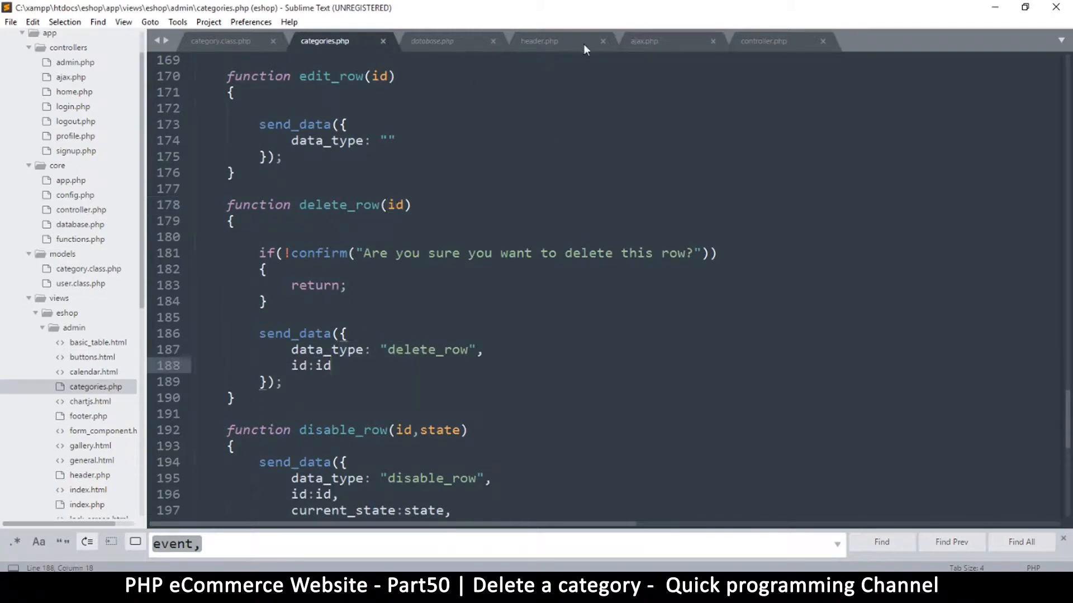
click(643, 41)
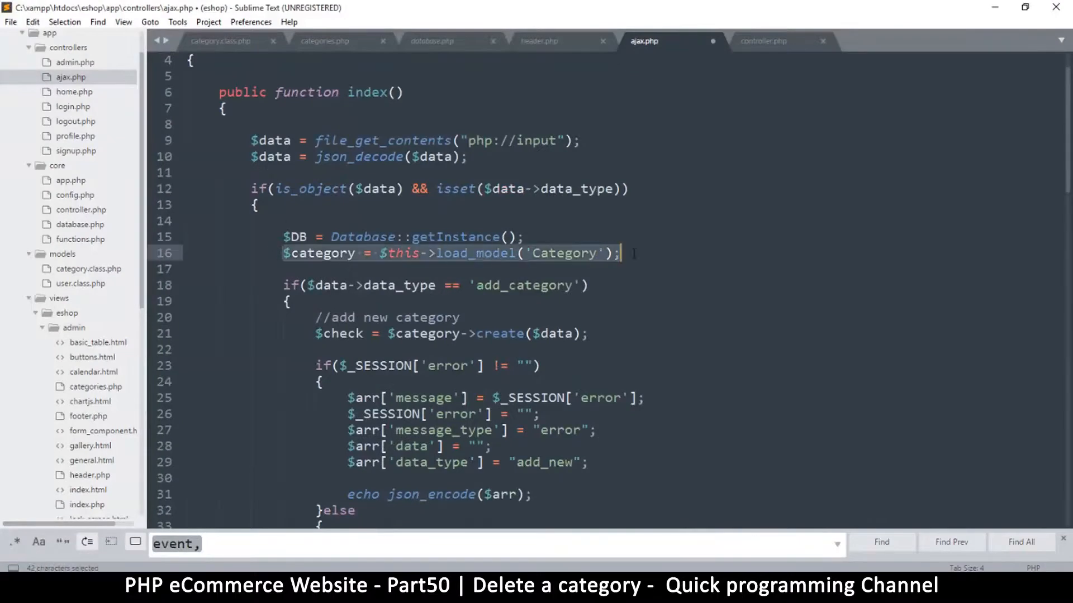
Add $category->delete($data->id); to the delete_row branch in ajax.php.
scroll(down, 3)
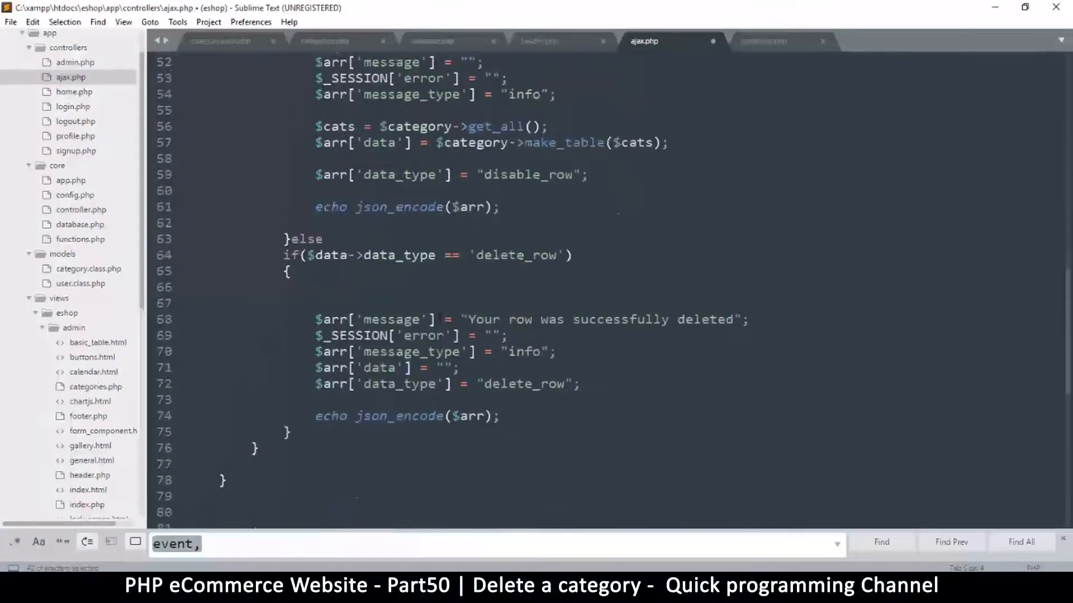
text(delete($id))
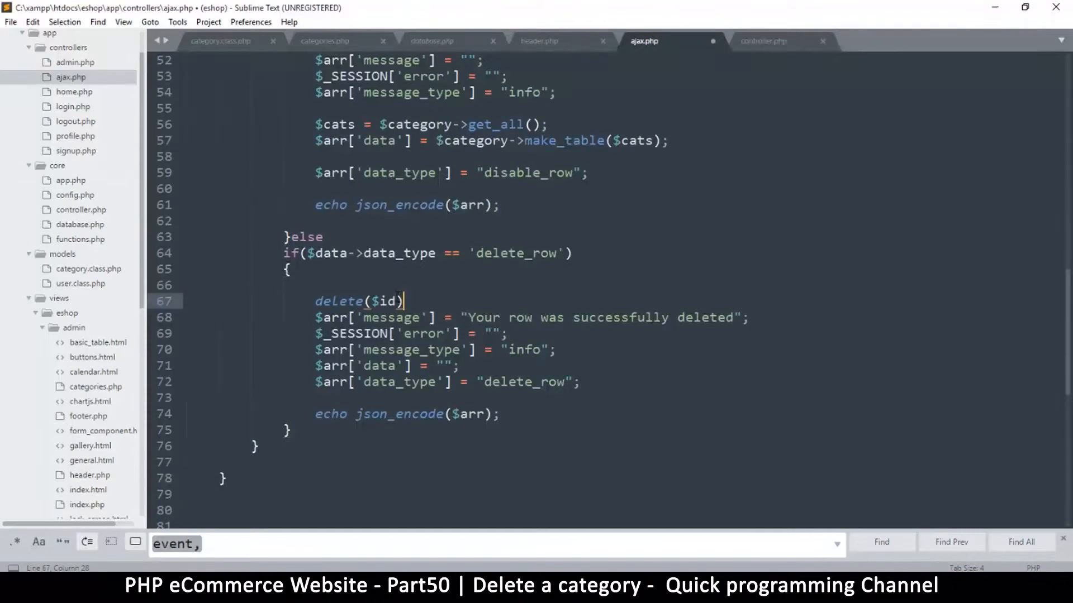
text(;)
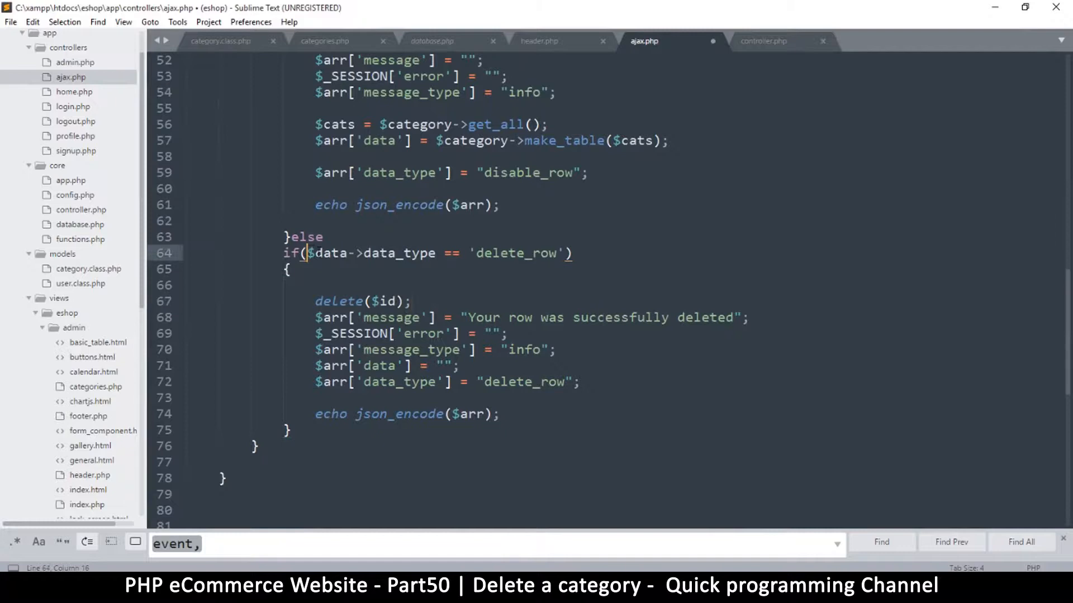
drag(313, 253, 363, 253)
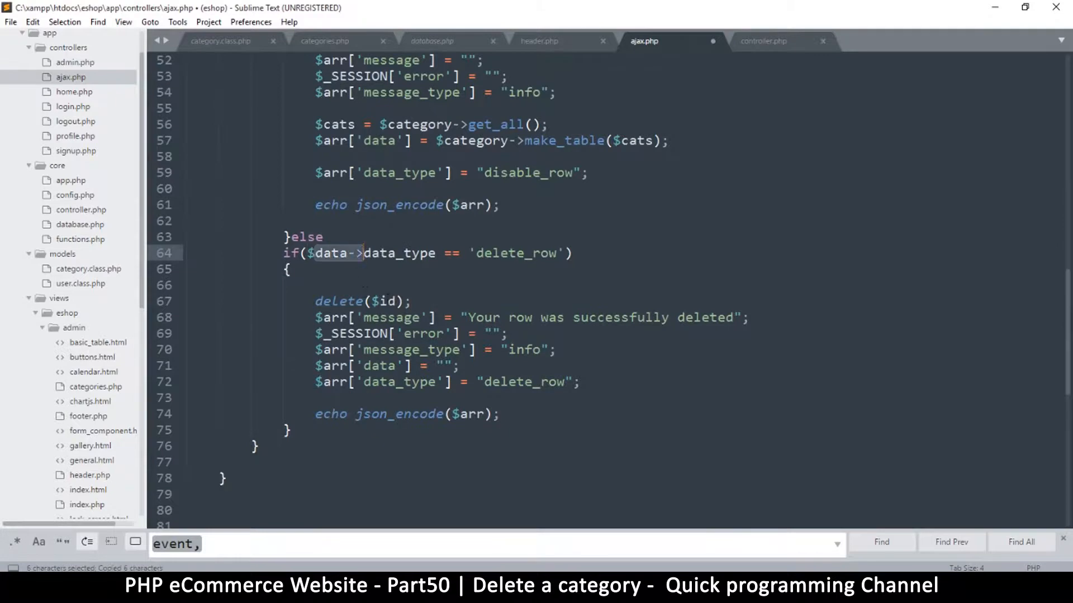
text($data->)
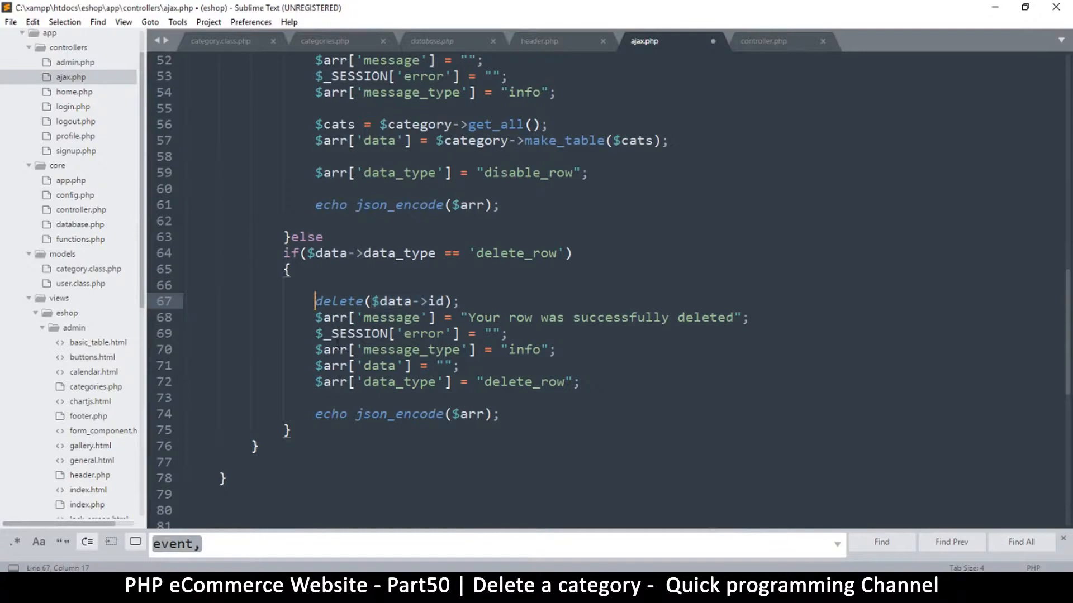
text($category->)
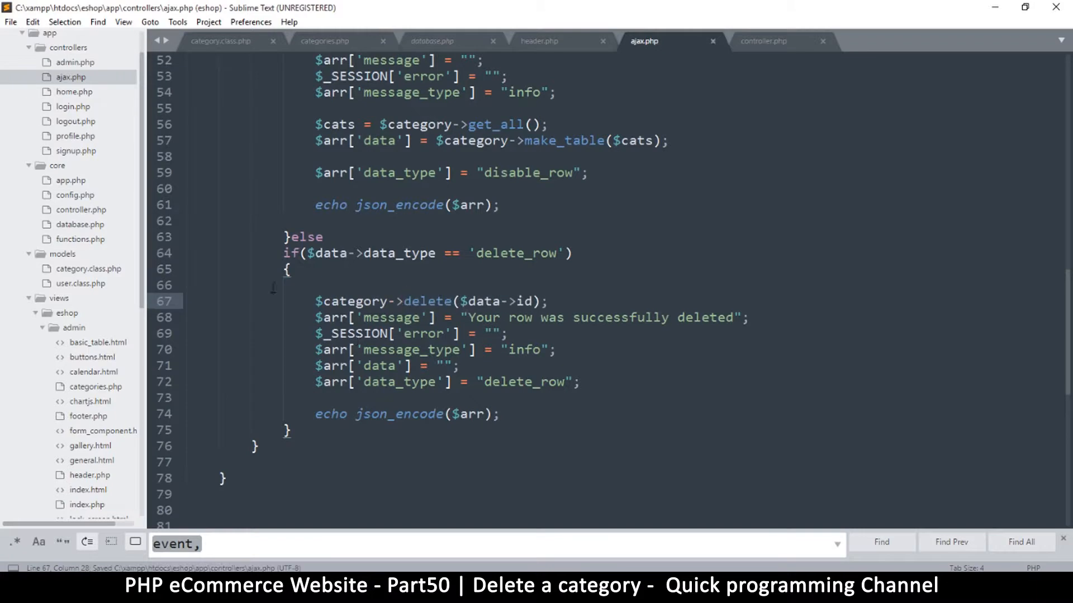
drag(316, 301, 510, 301)
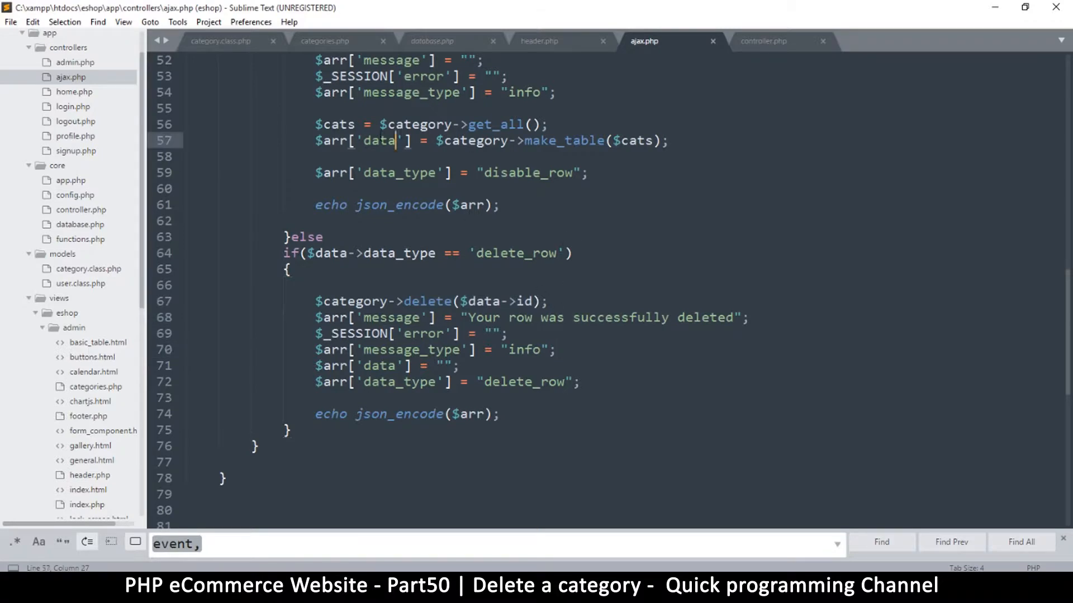
Copy the get_all and make_table lines into delete_row as its data, and save ajax.php.
drag(317, 124, 668, 140)
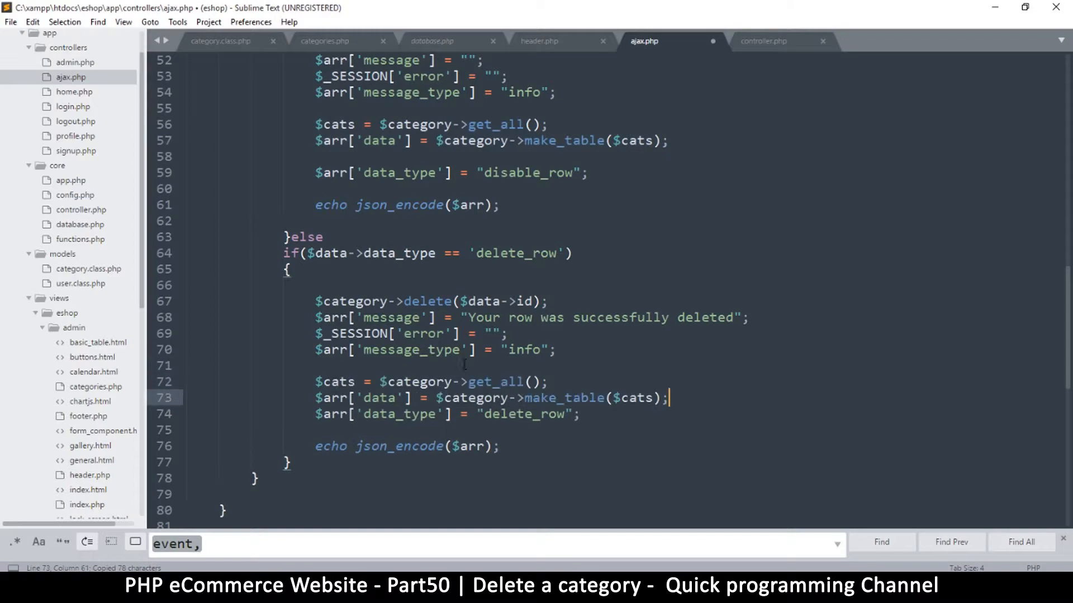
key(enter)
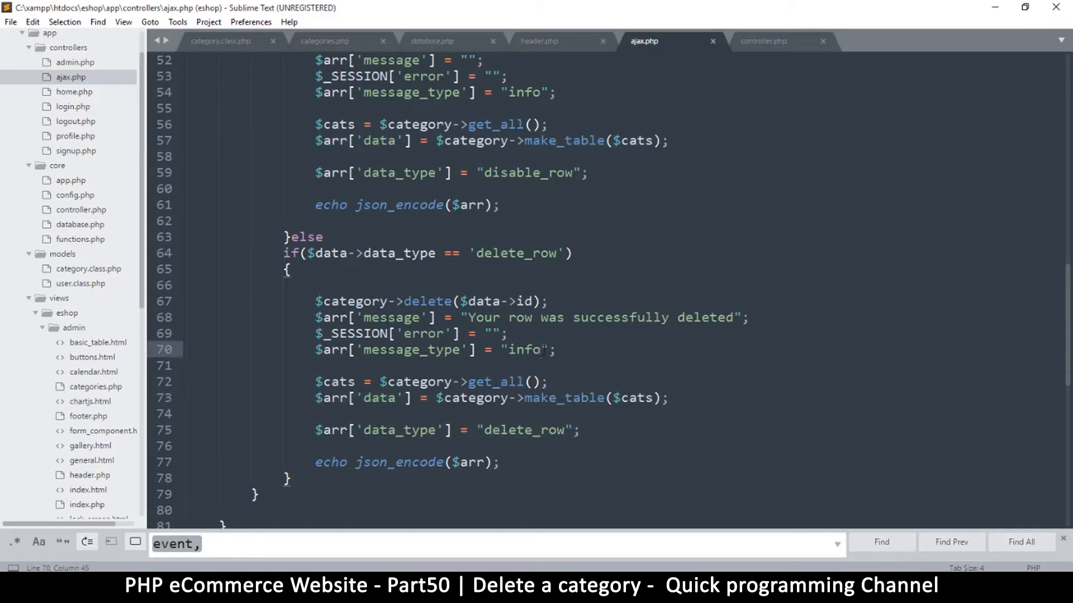
key(ctrl+s)
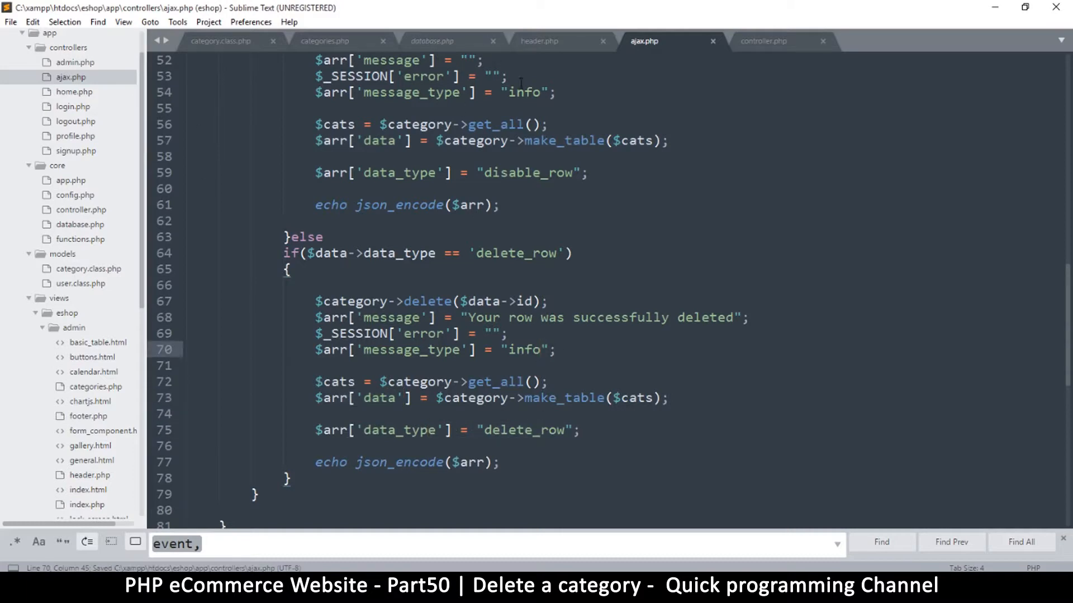
click(323, 40)
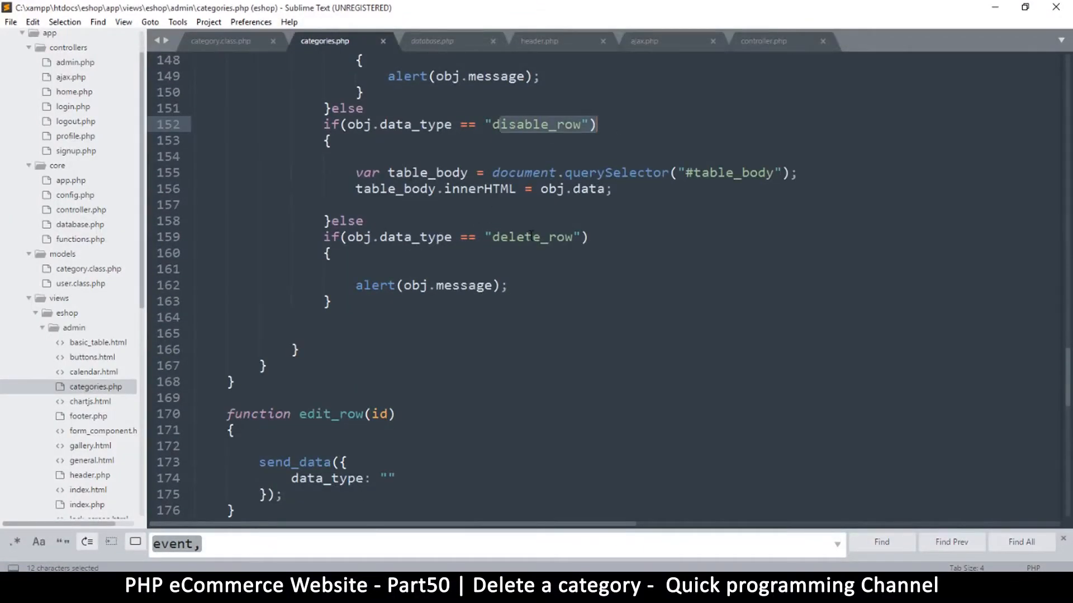
Place the cursor at the end of the delete_row condition in the response handler.
click(586, 236)
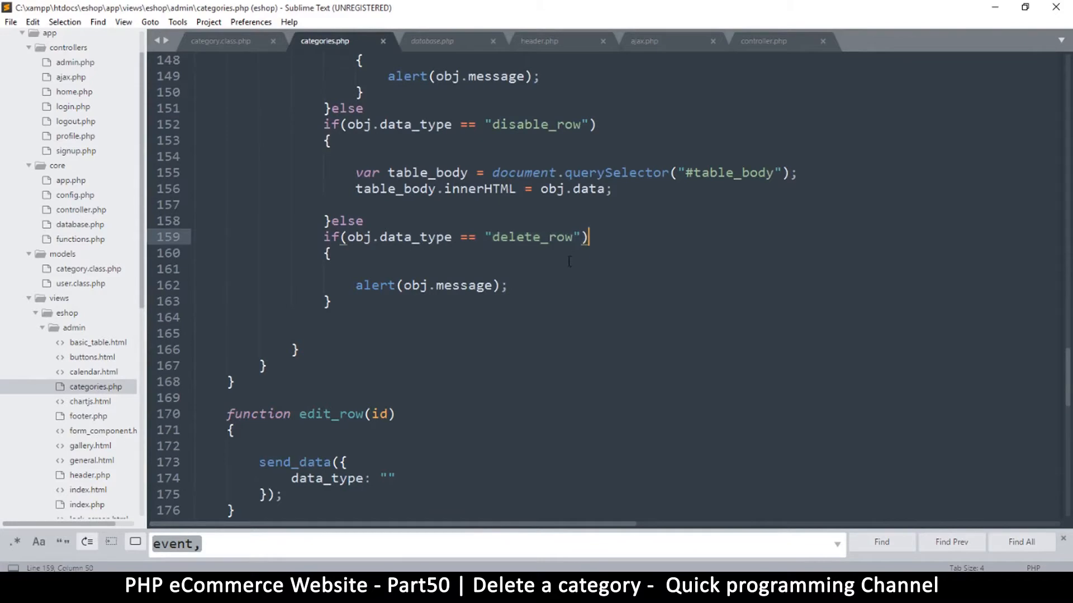
click(406, 263)
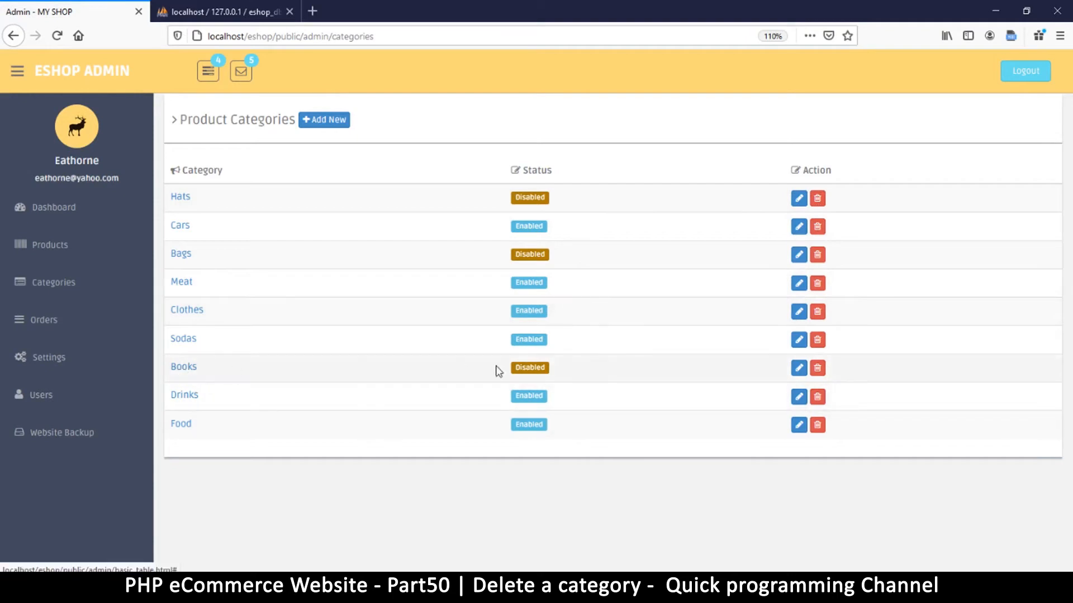
mouse_move(780, 376)
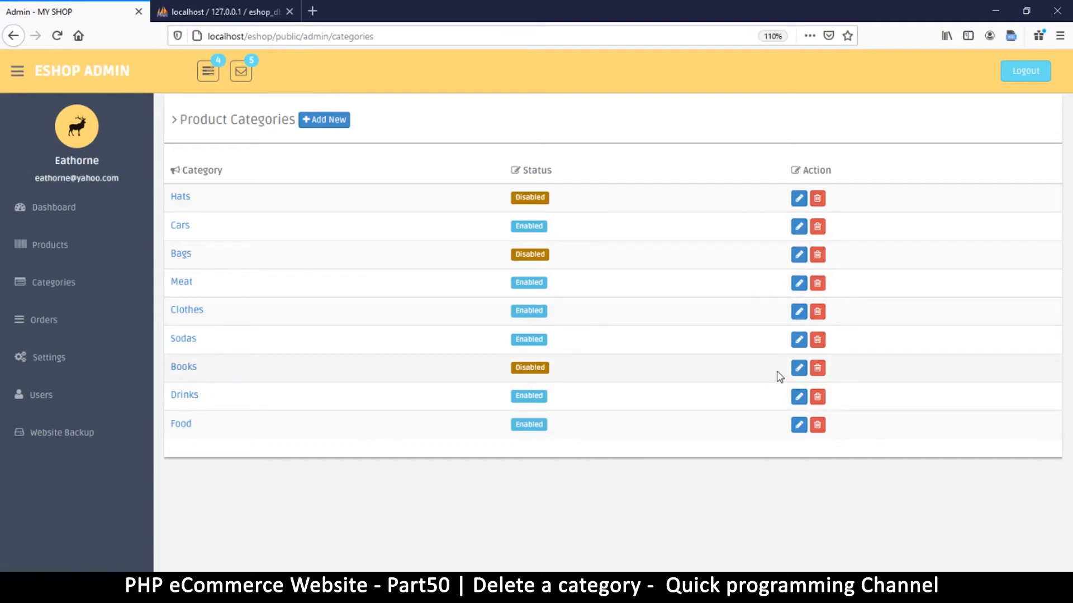
Confirm deleting Books, then cancel the deletion prompt for Drinks.
click(816, 368)
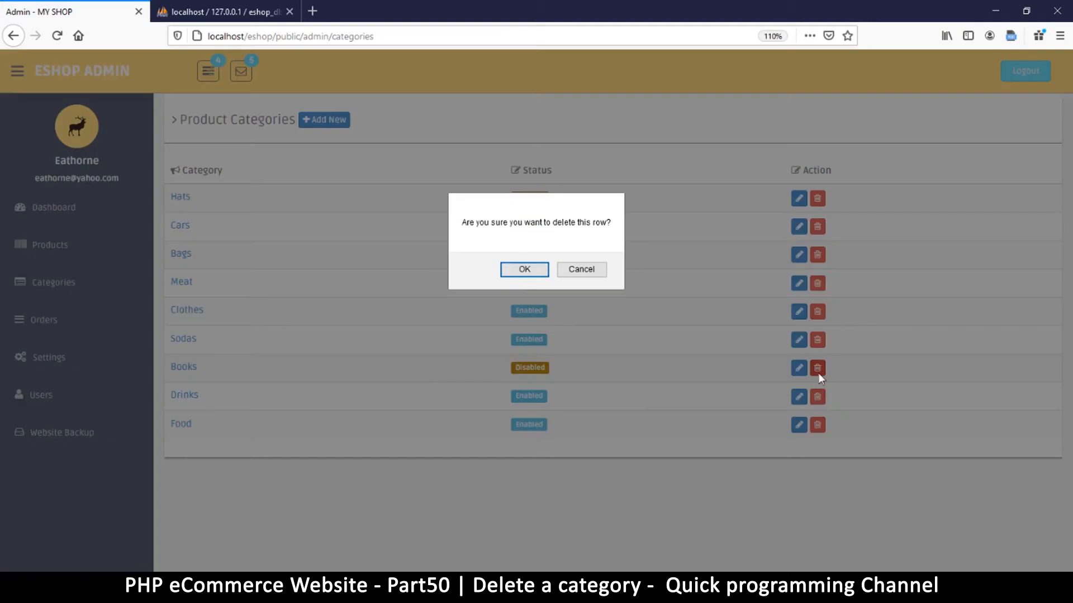
click(524, 269)
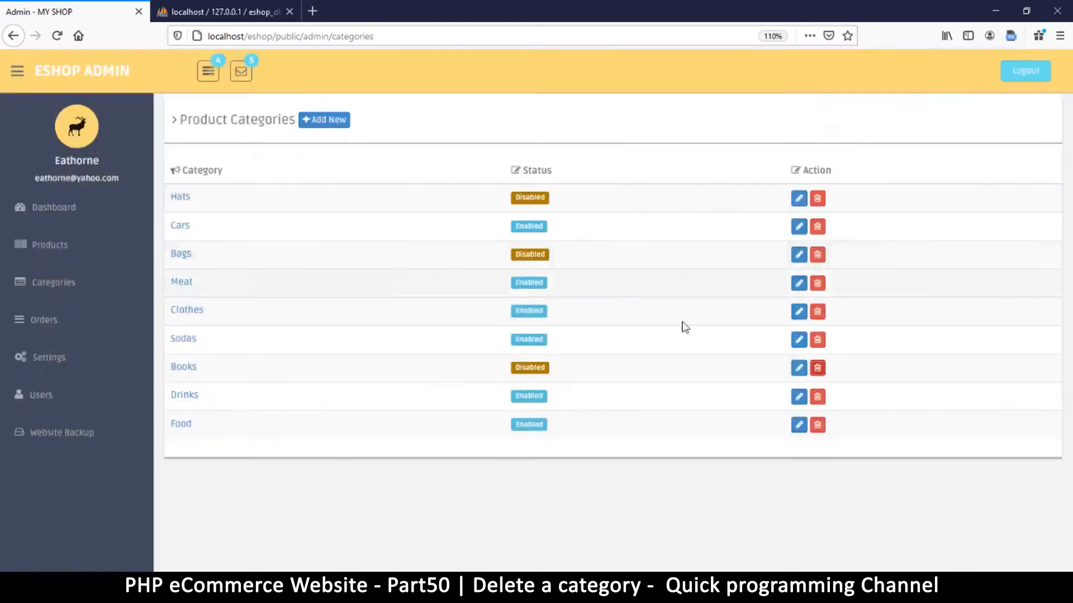
click(817, 367)
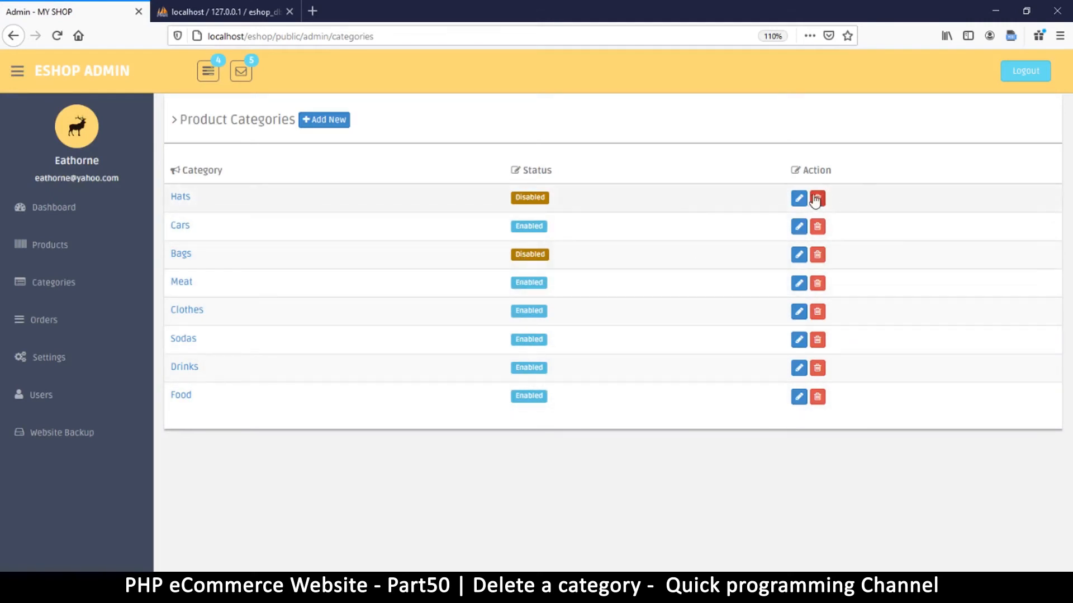
click(816, 198)
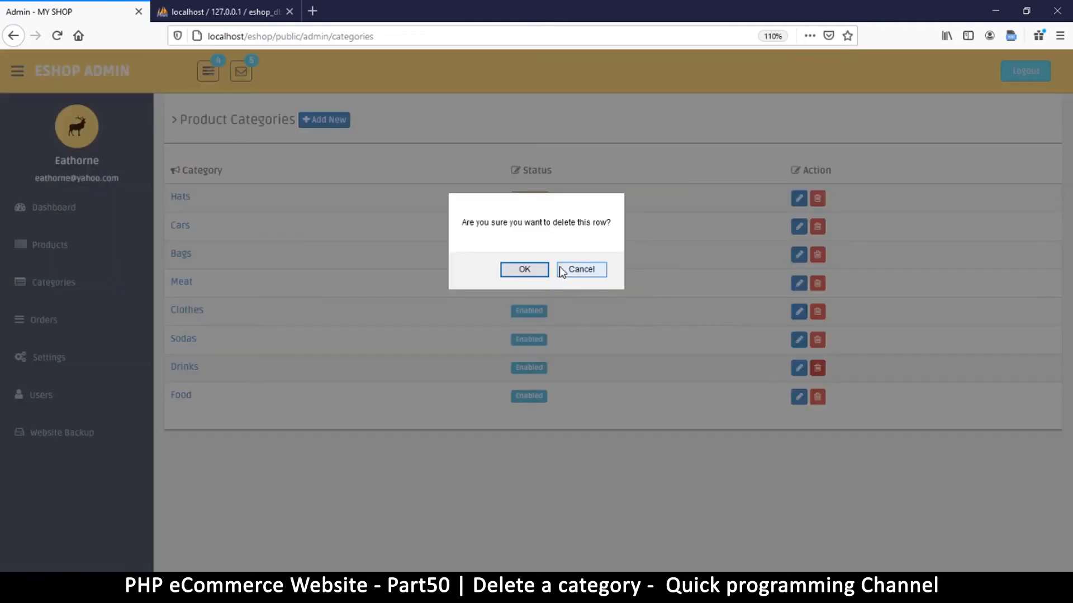
click(580, 268)
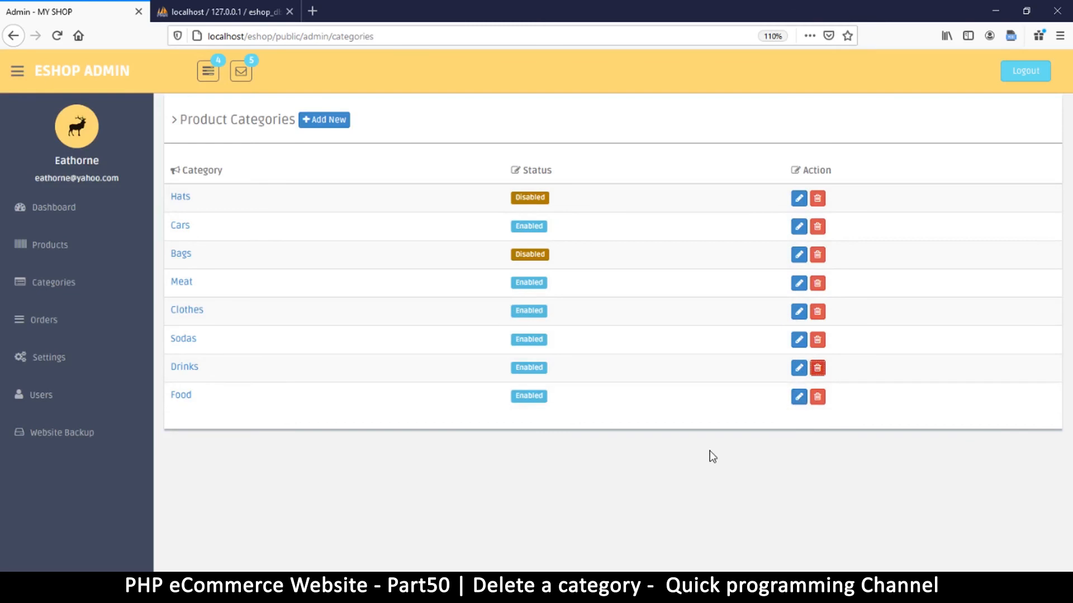
mouse_move(636, 435)
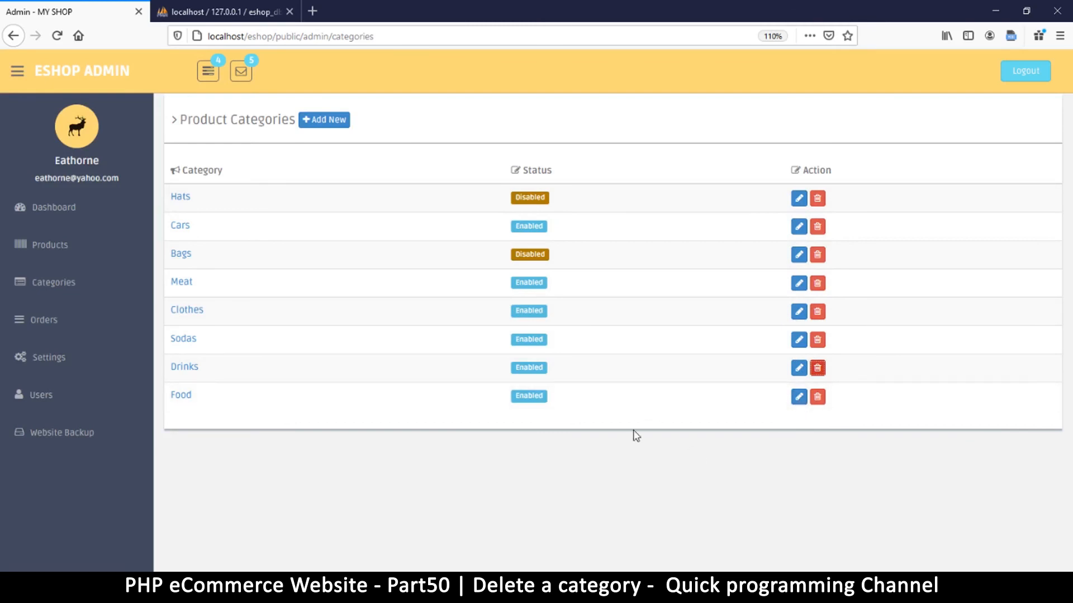